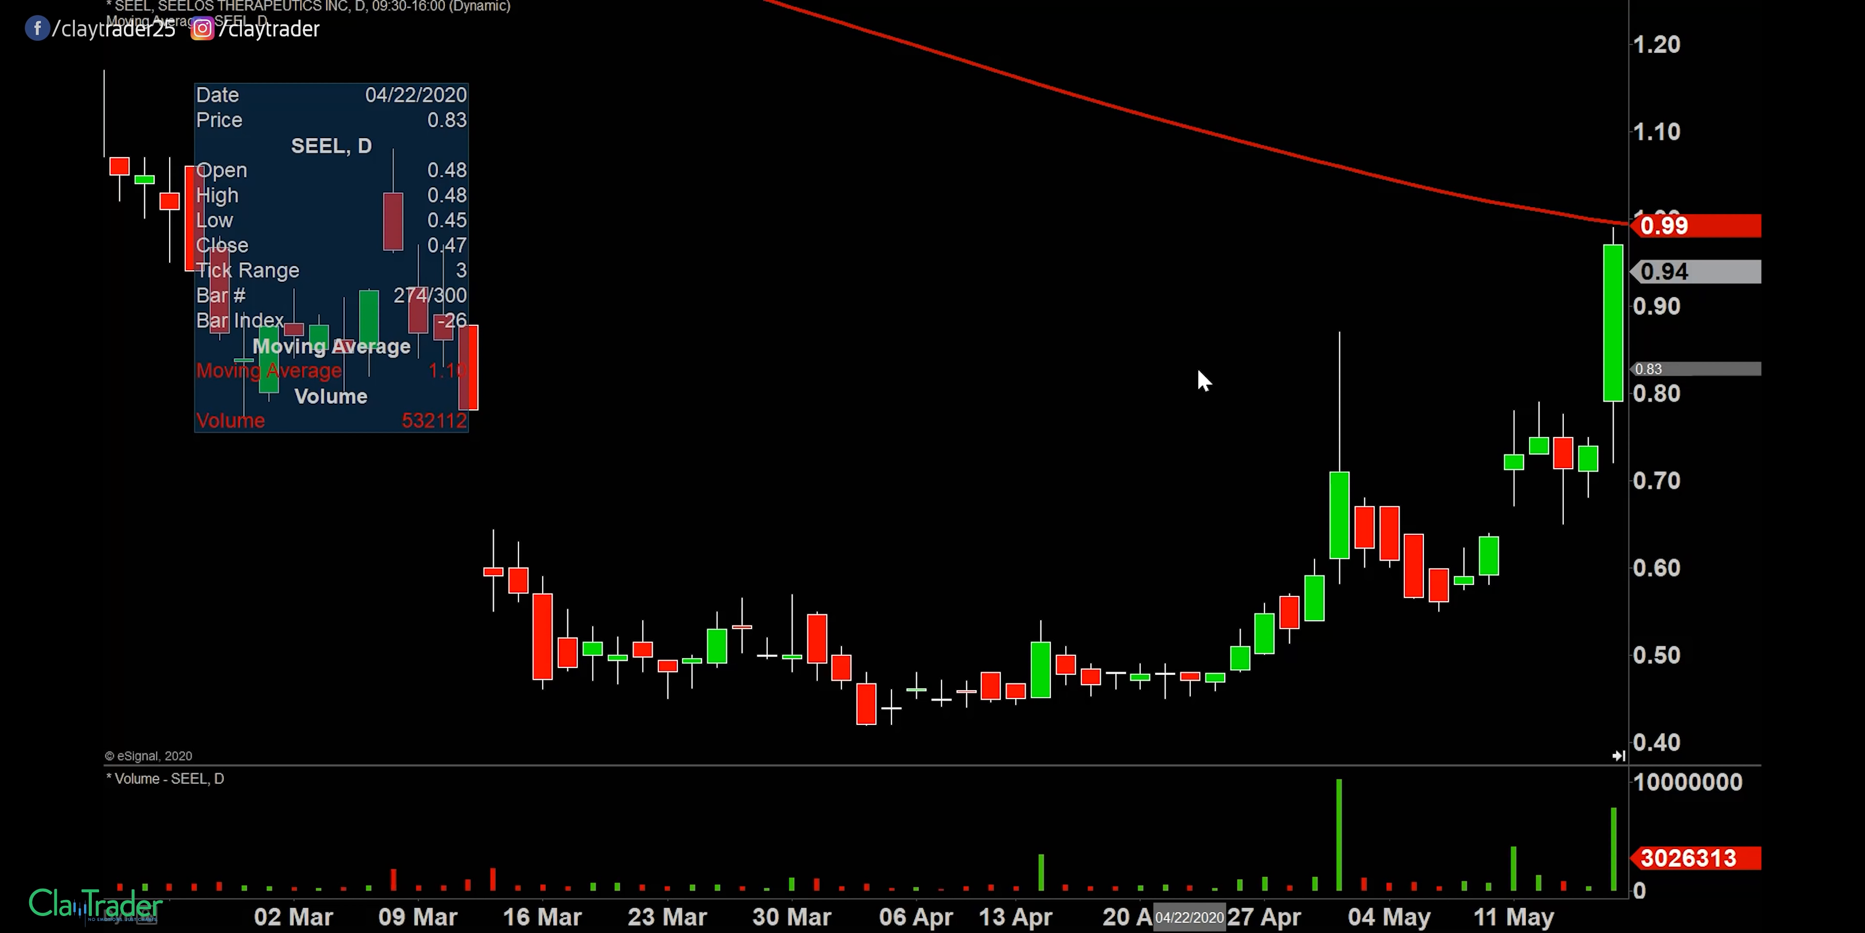
mouse_move(1630, 328)
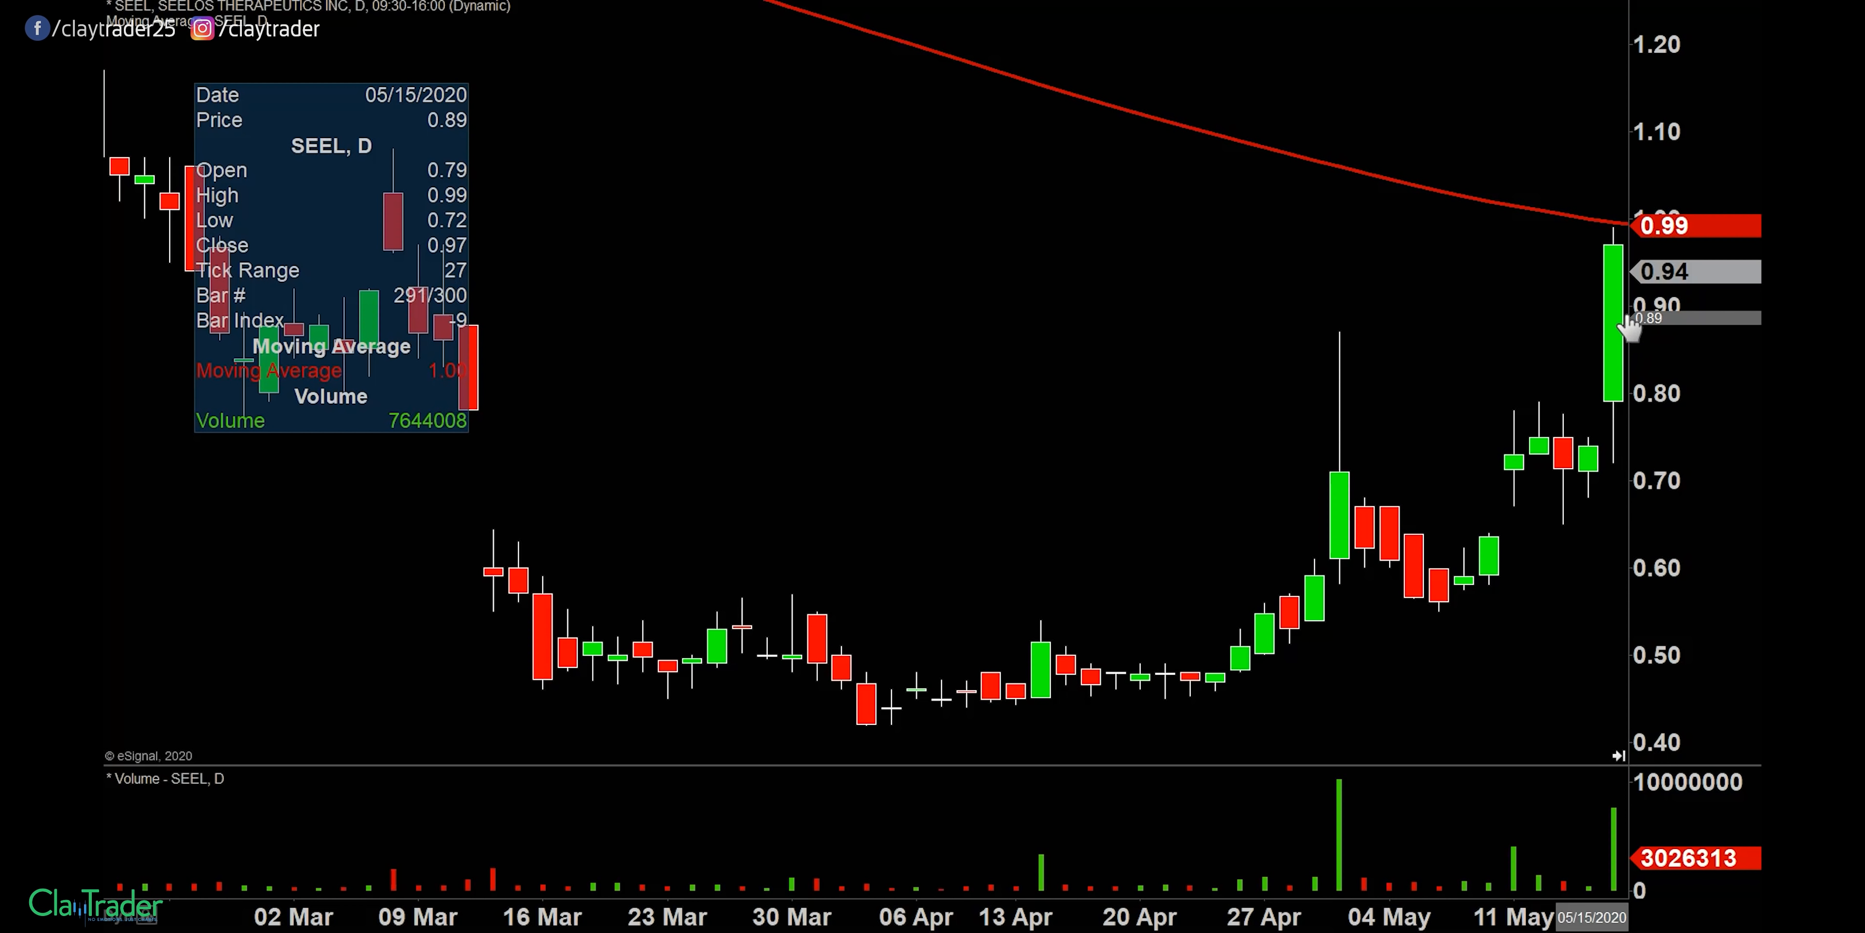
mouse_move(1416, 348)
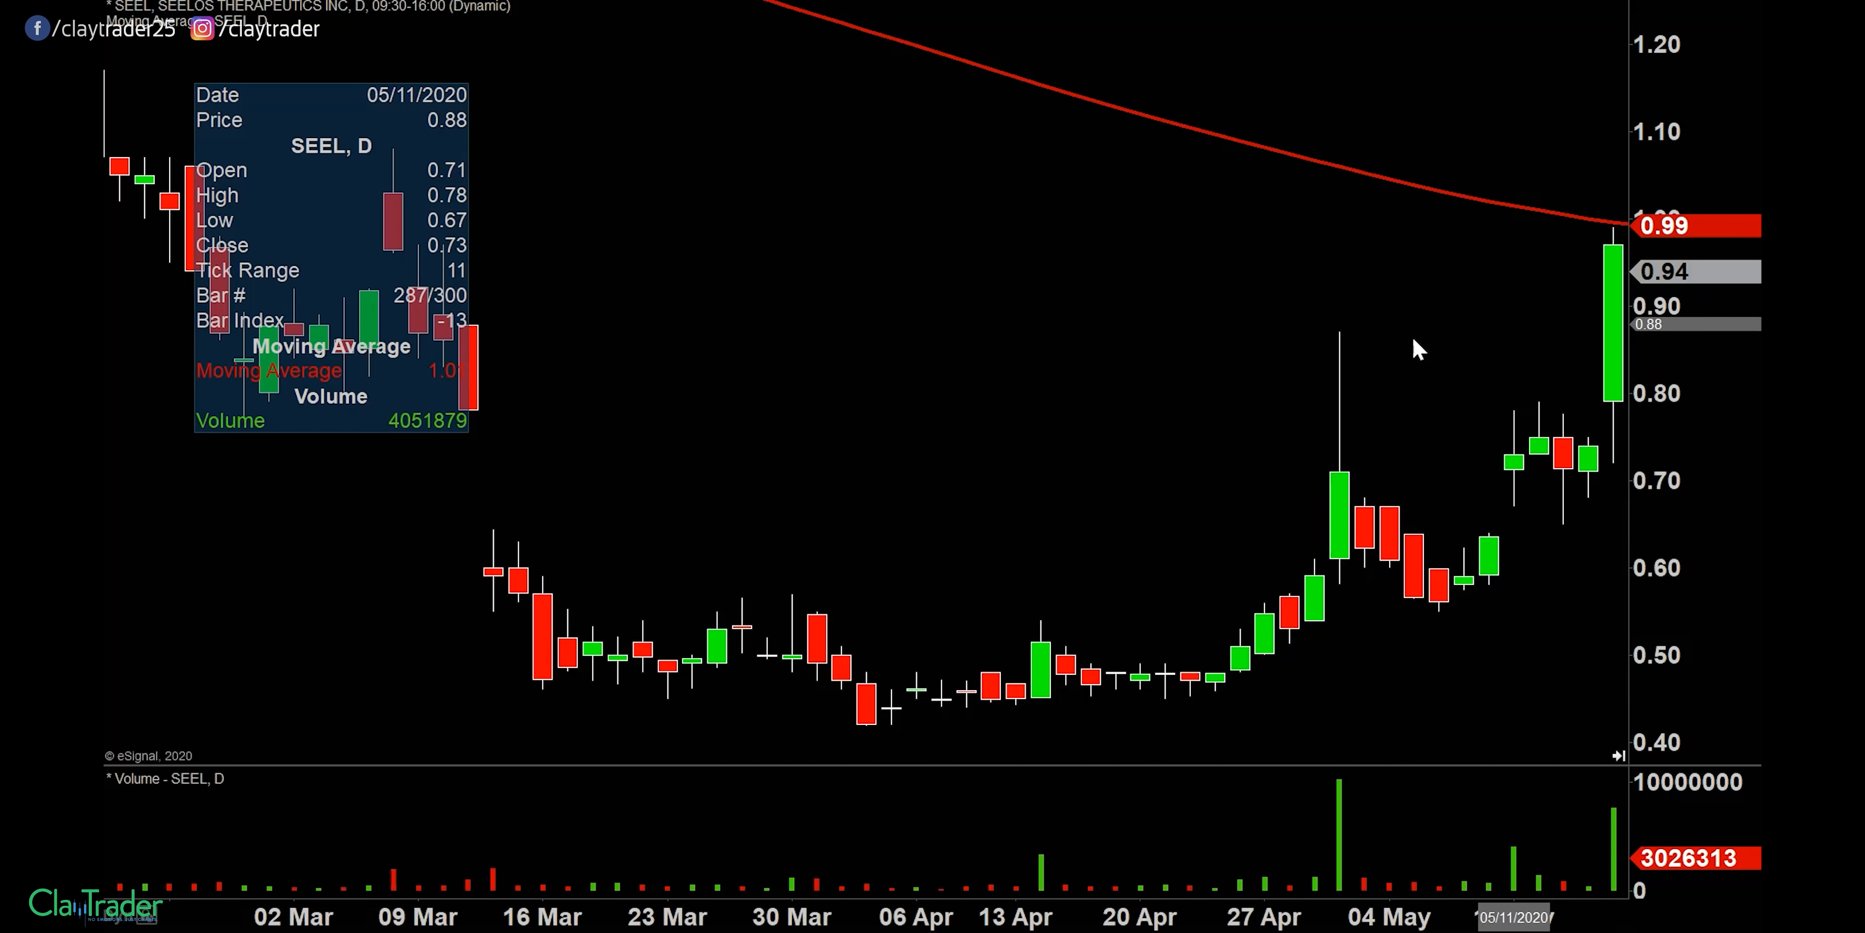
mouse_move(1074, 312)
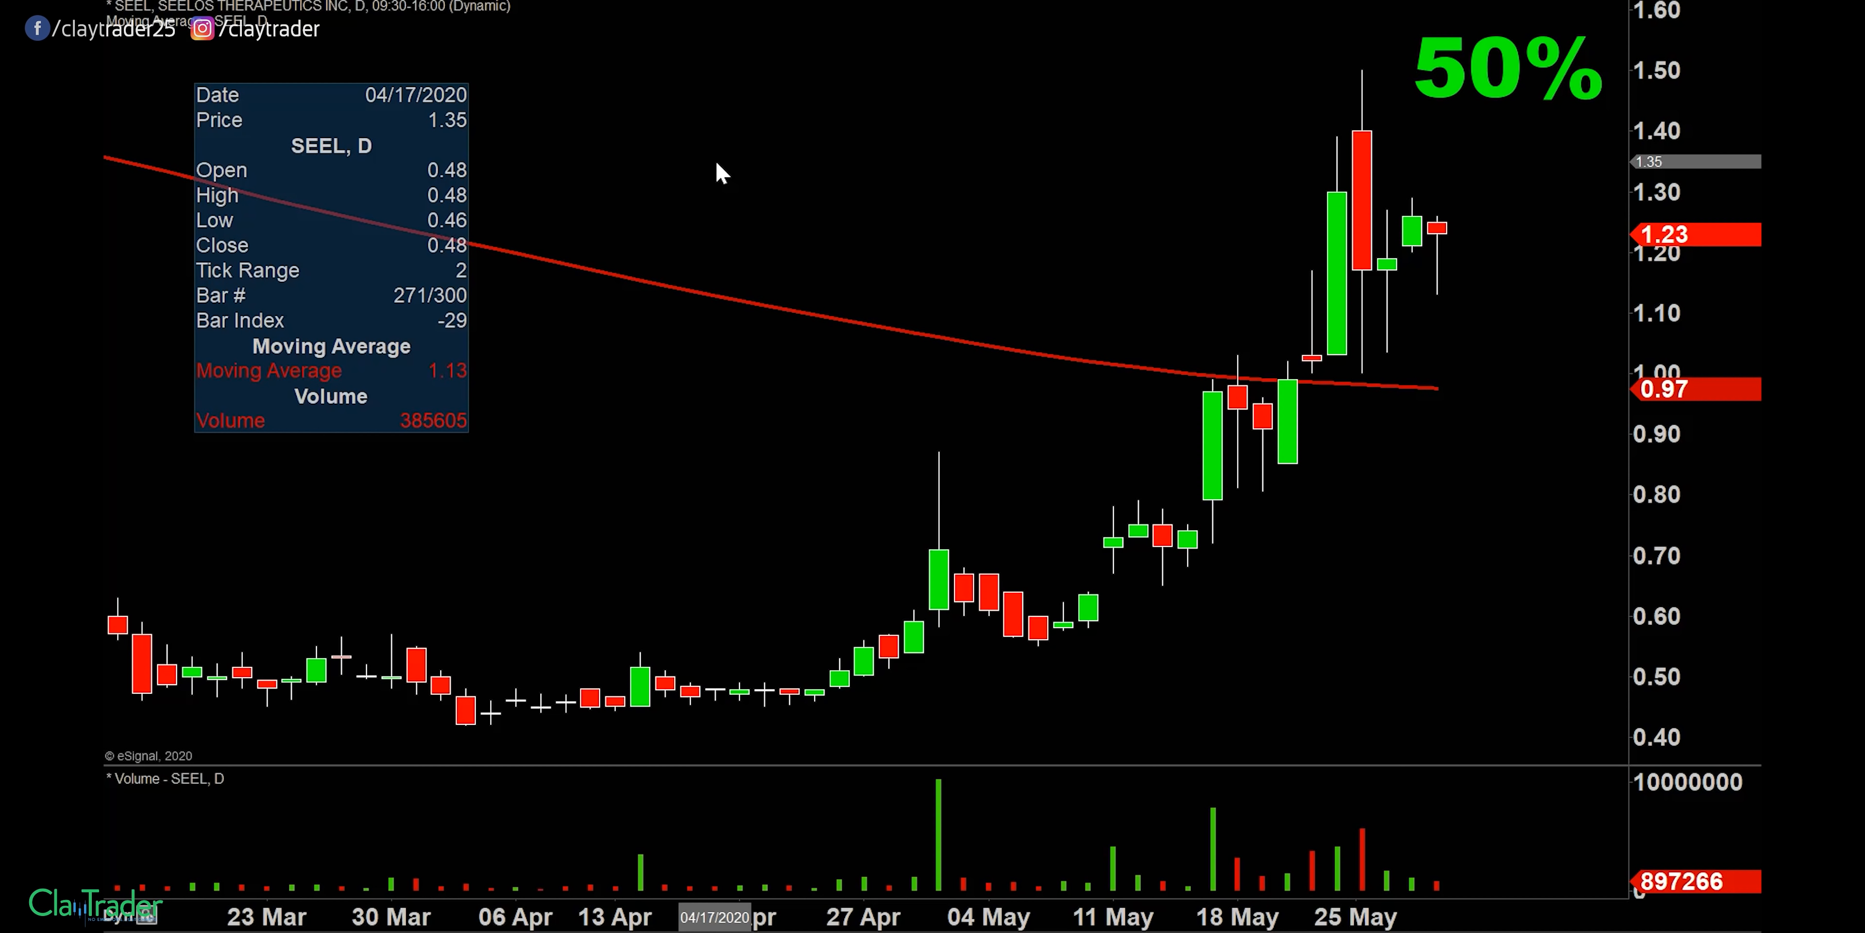
mouse_move(1434, 227)
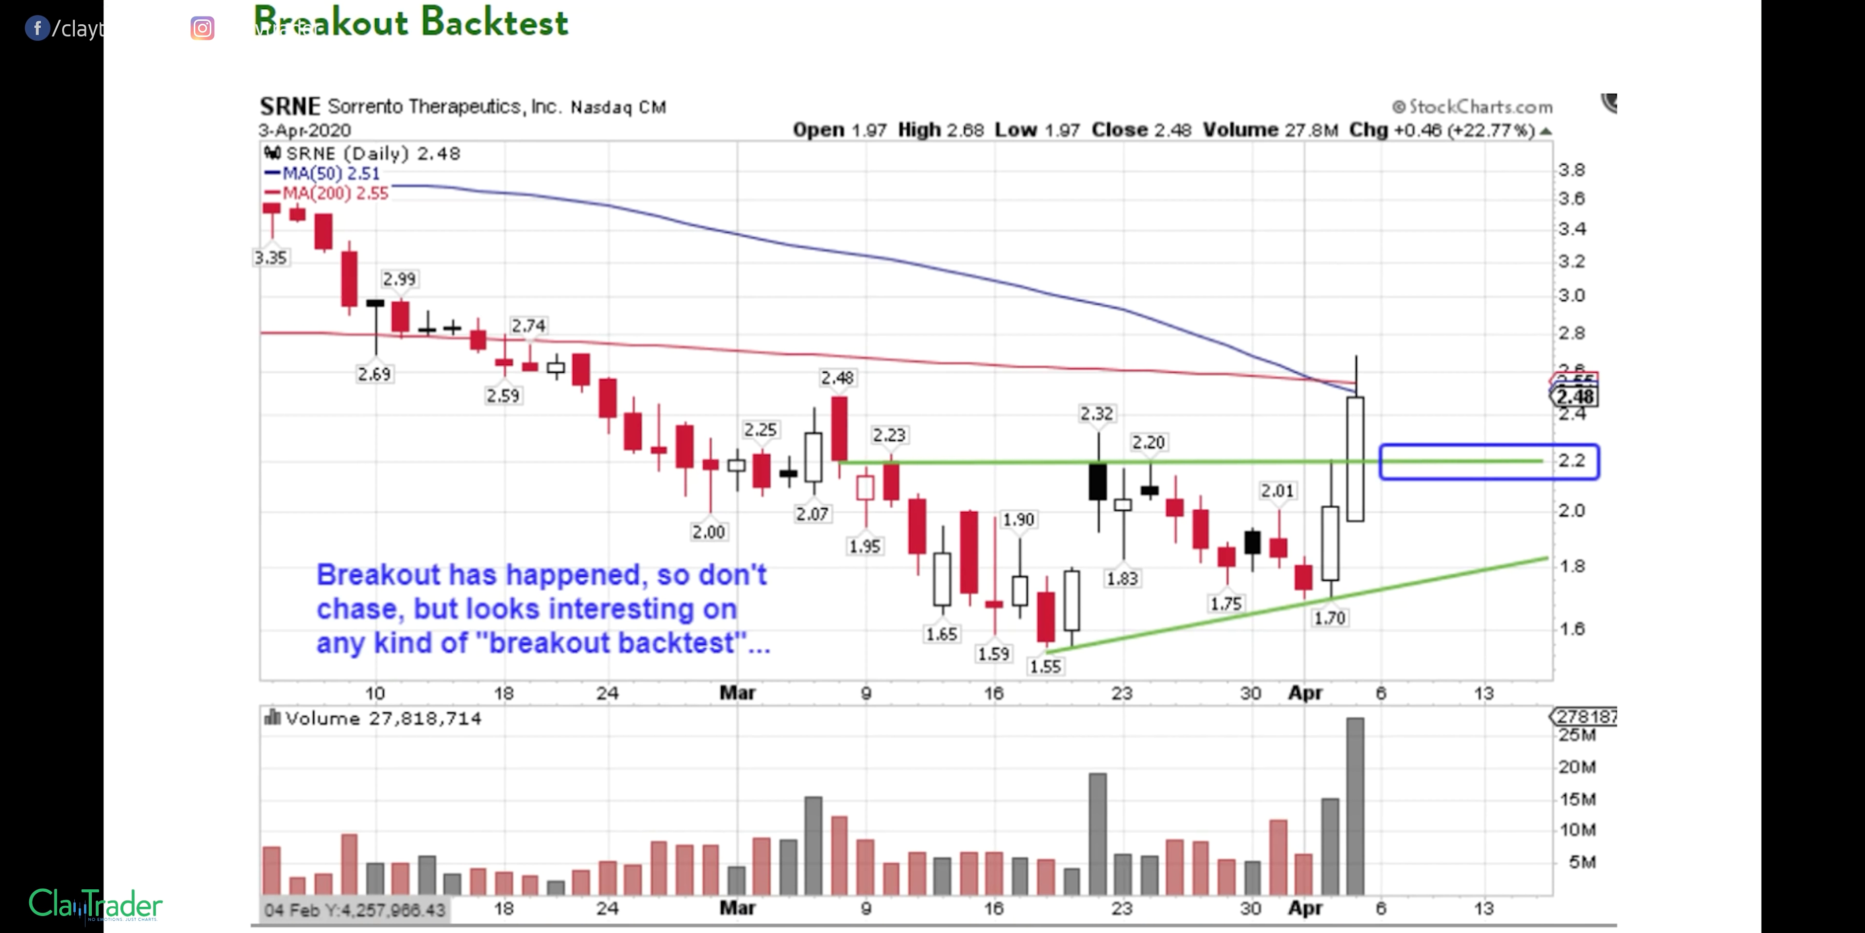
mouse_move(276, 131)
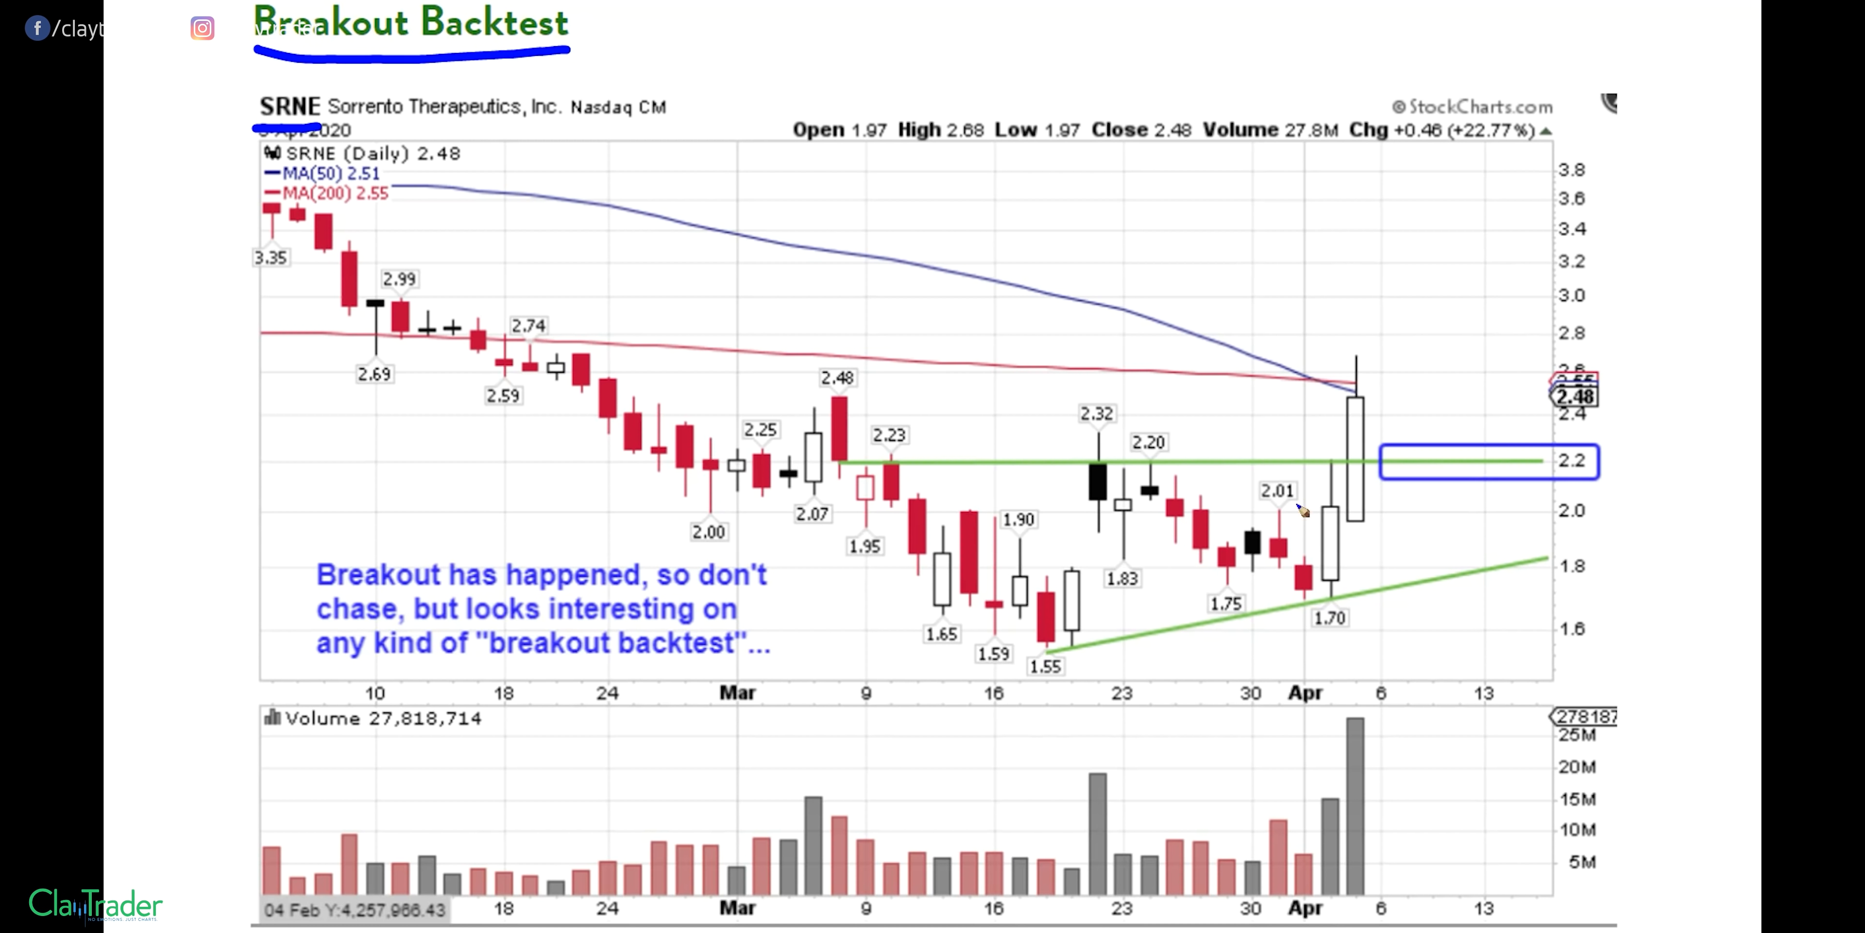
Sketch a pullback to the 2.20 level and a possible bounce on the SRNE chart, marked with a question mark.
drag(1225, 390, 1339, 423)
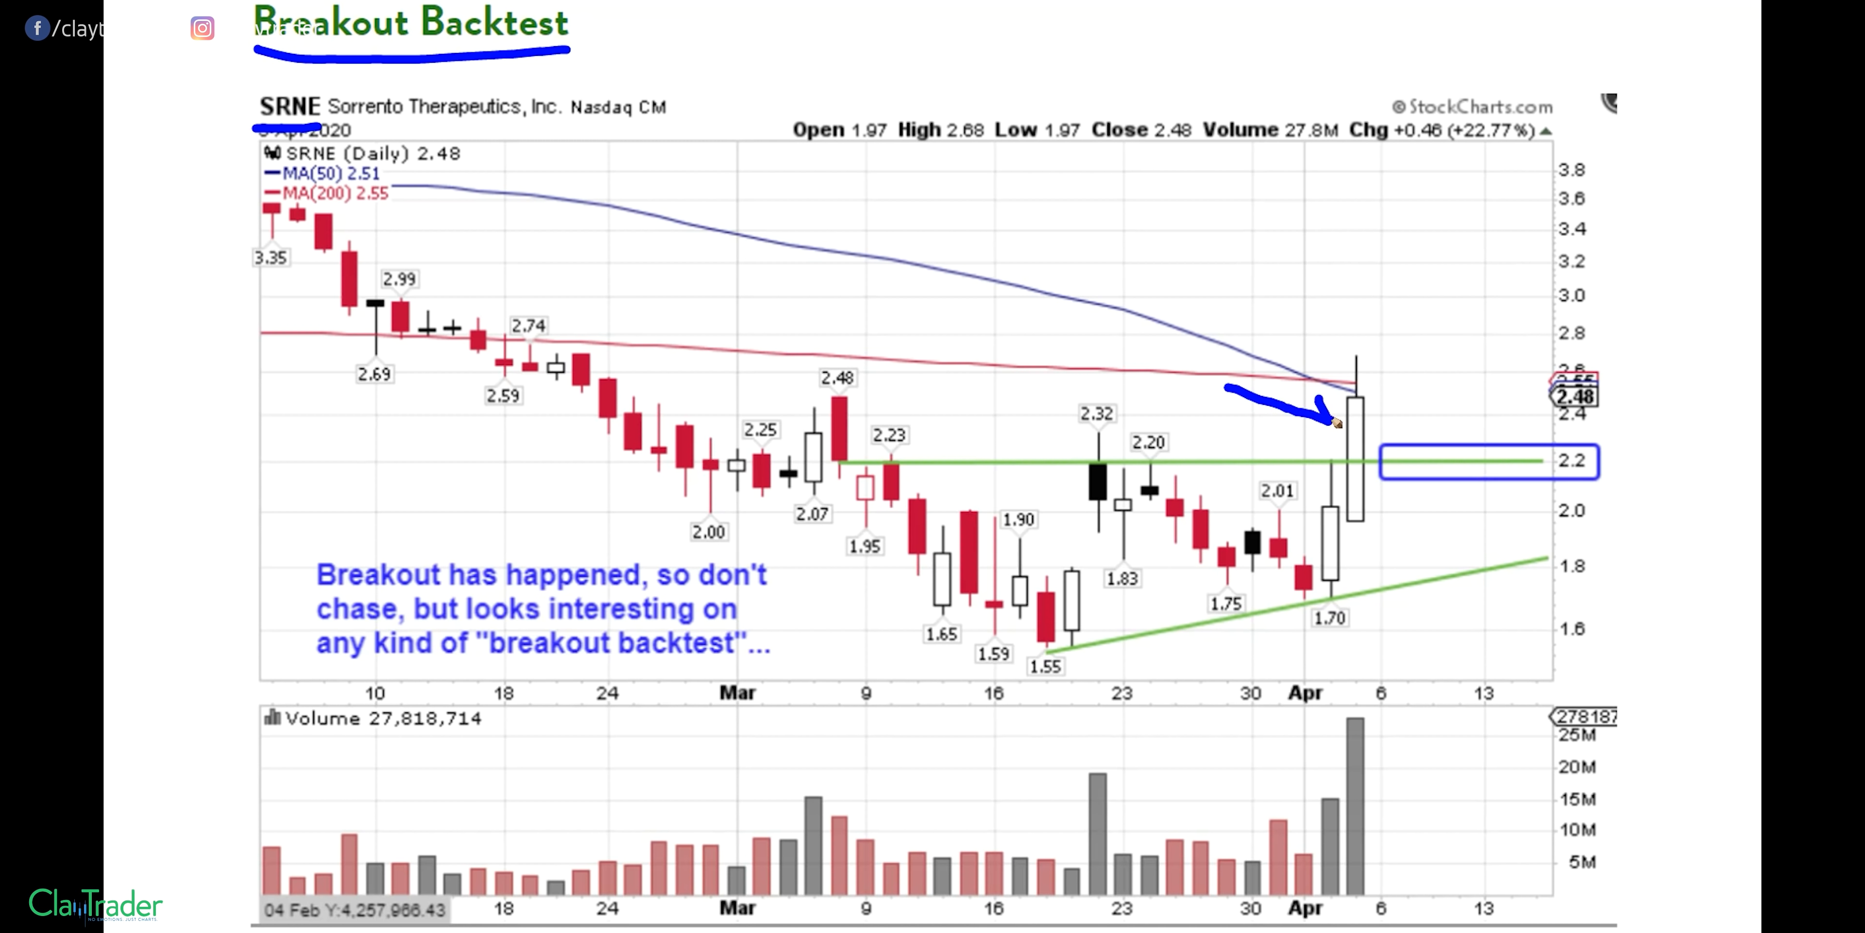
mouse_move(1600, 438)
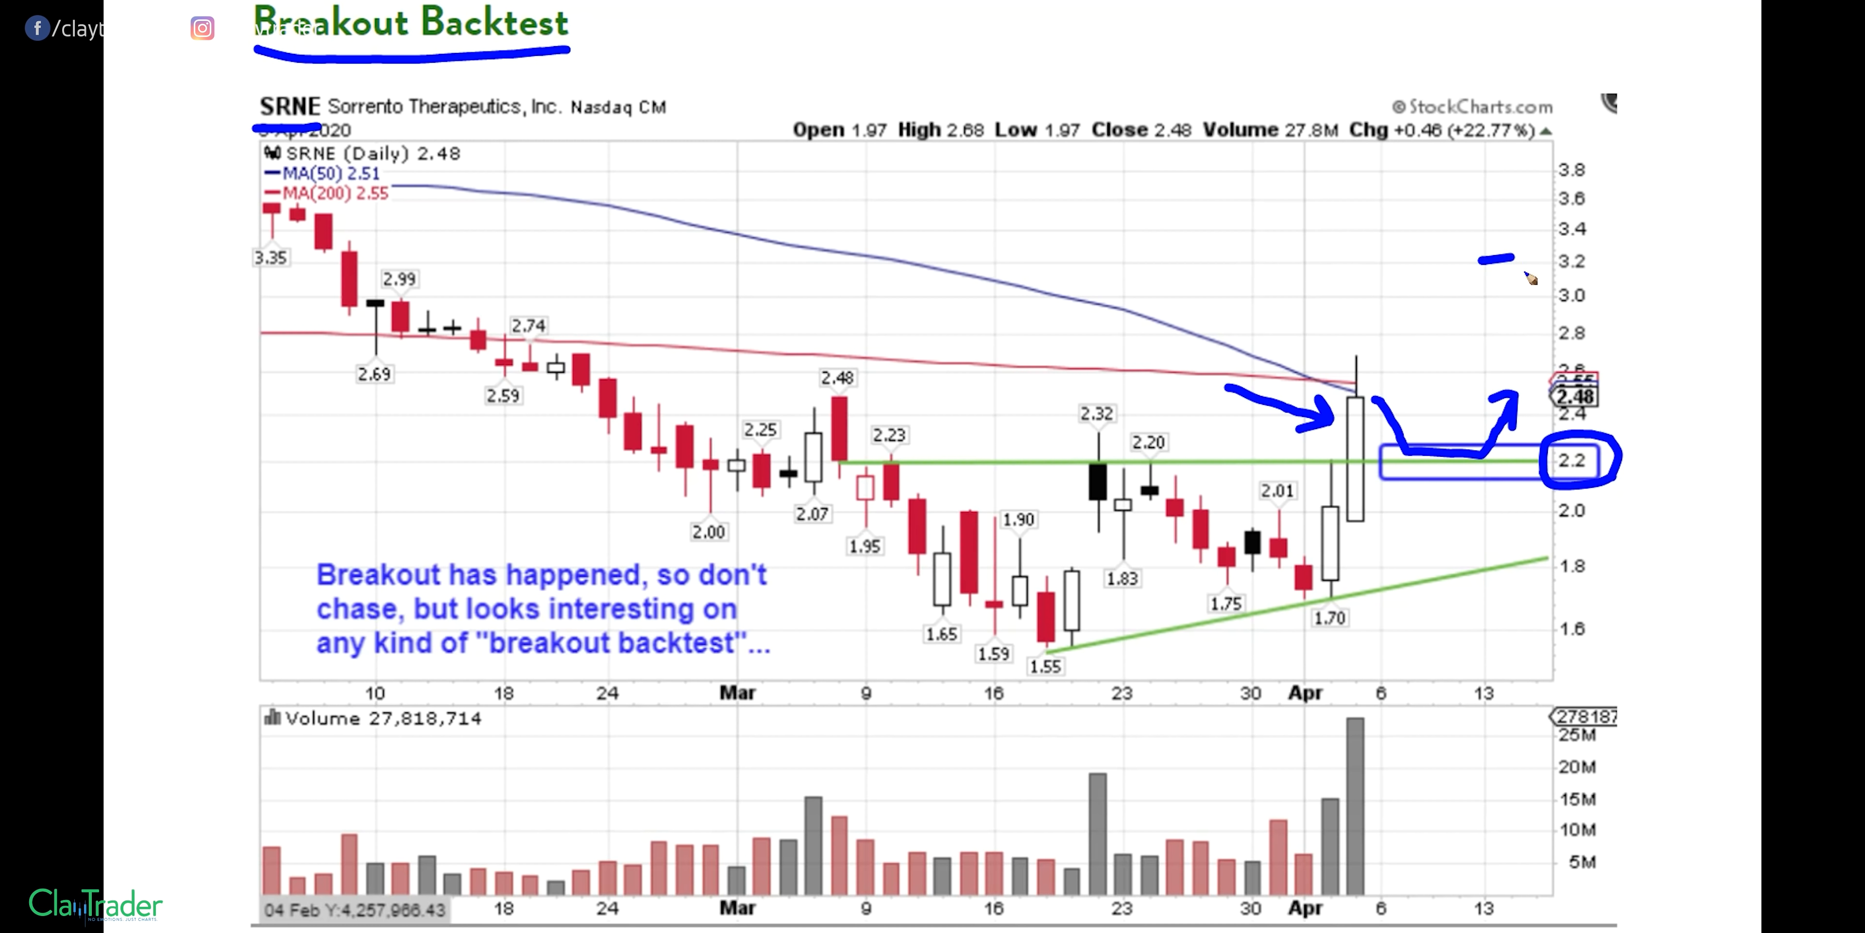
drag(1480, 259, 1511, 345)
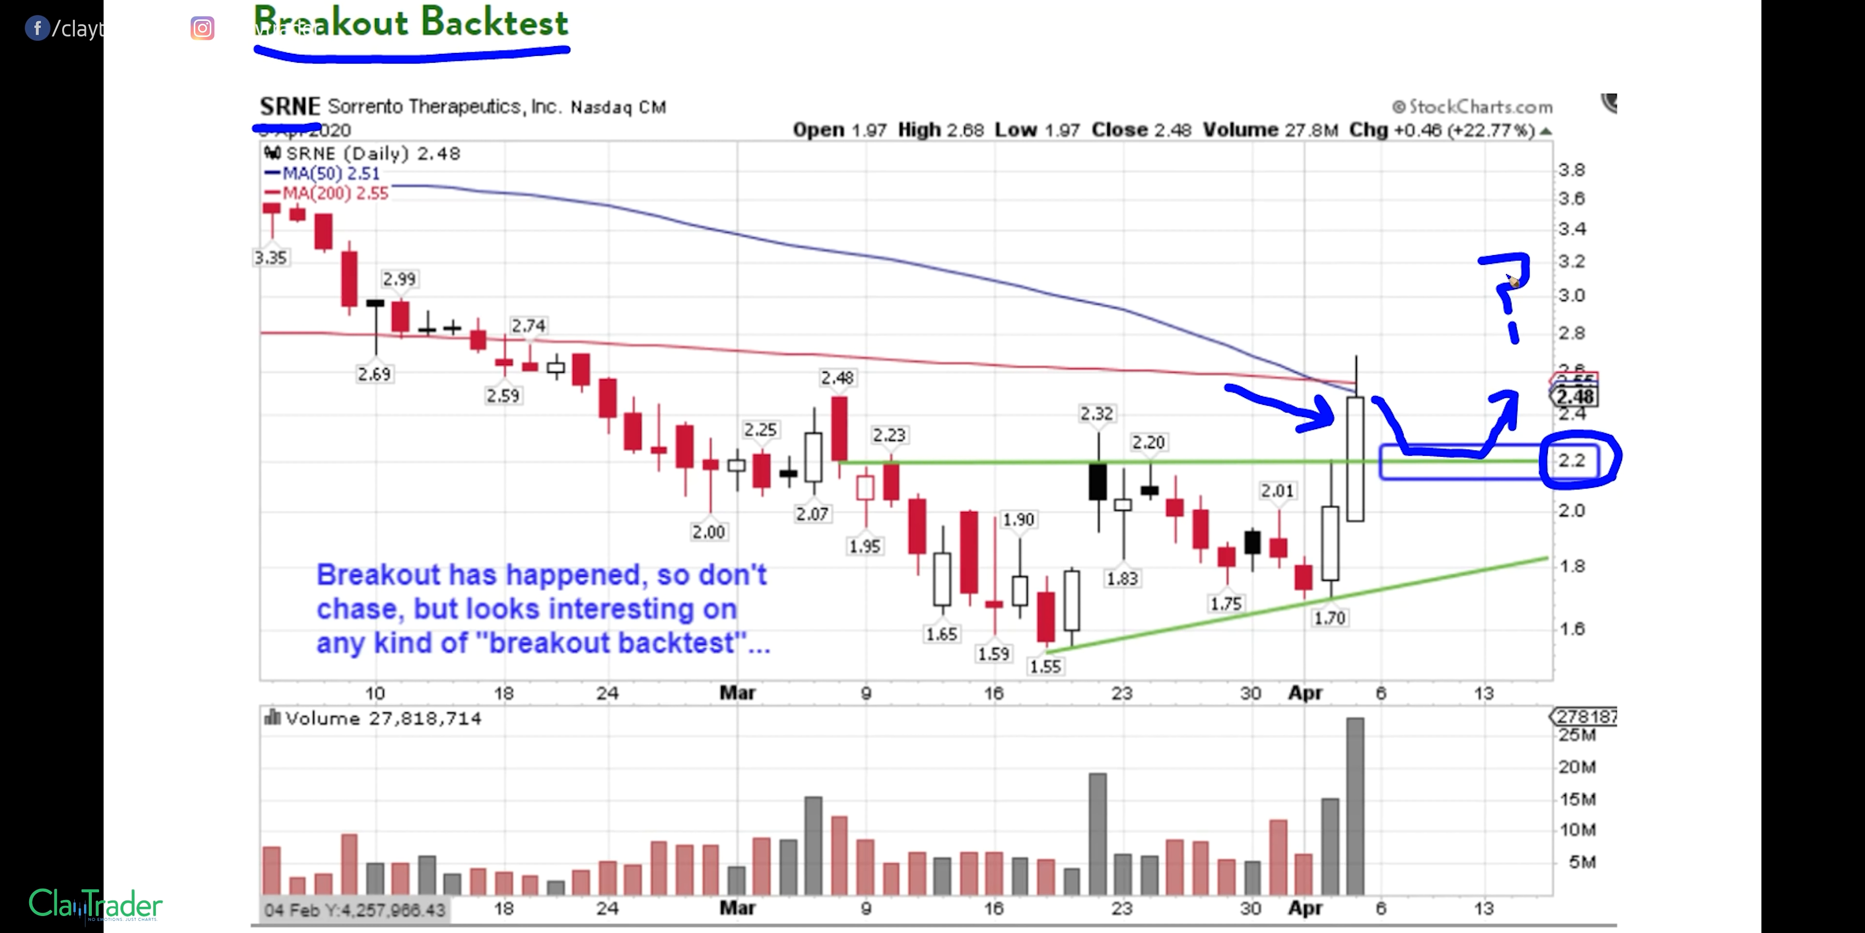
mouse_move(1713, 406)
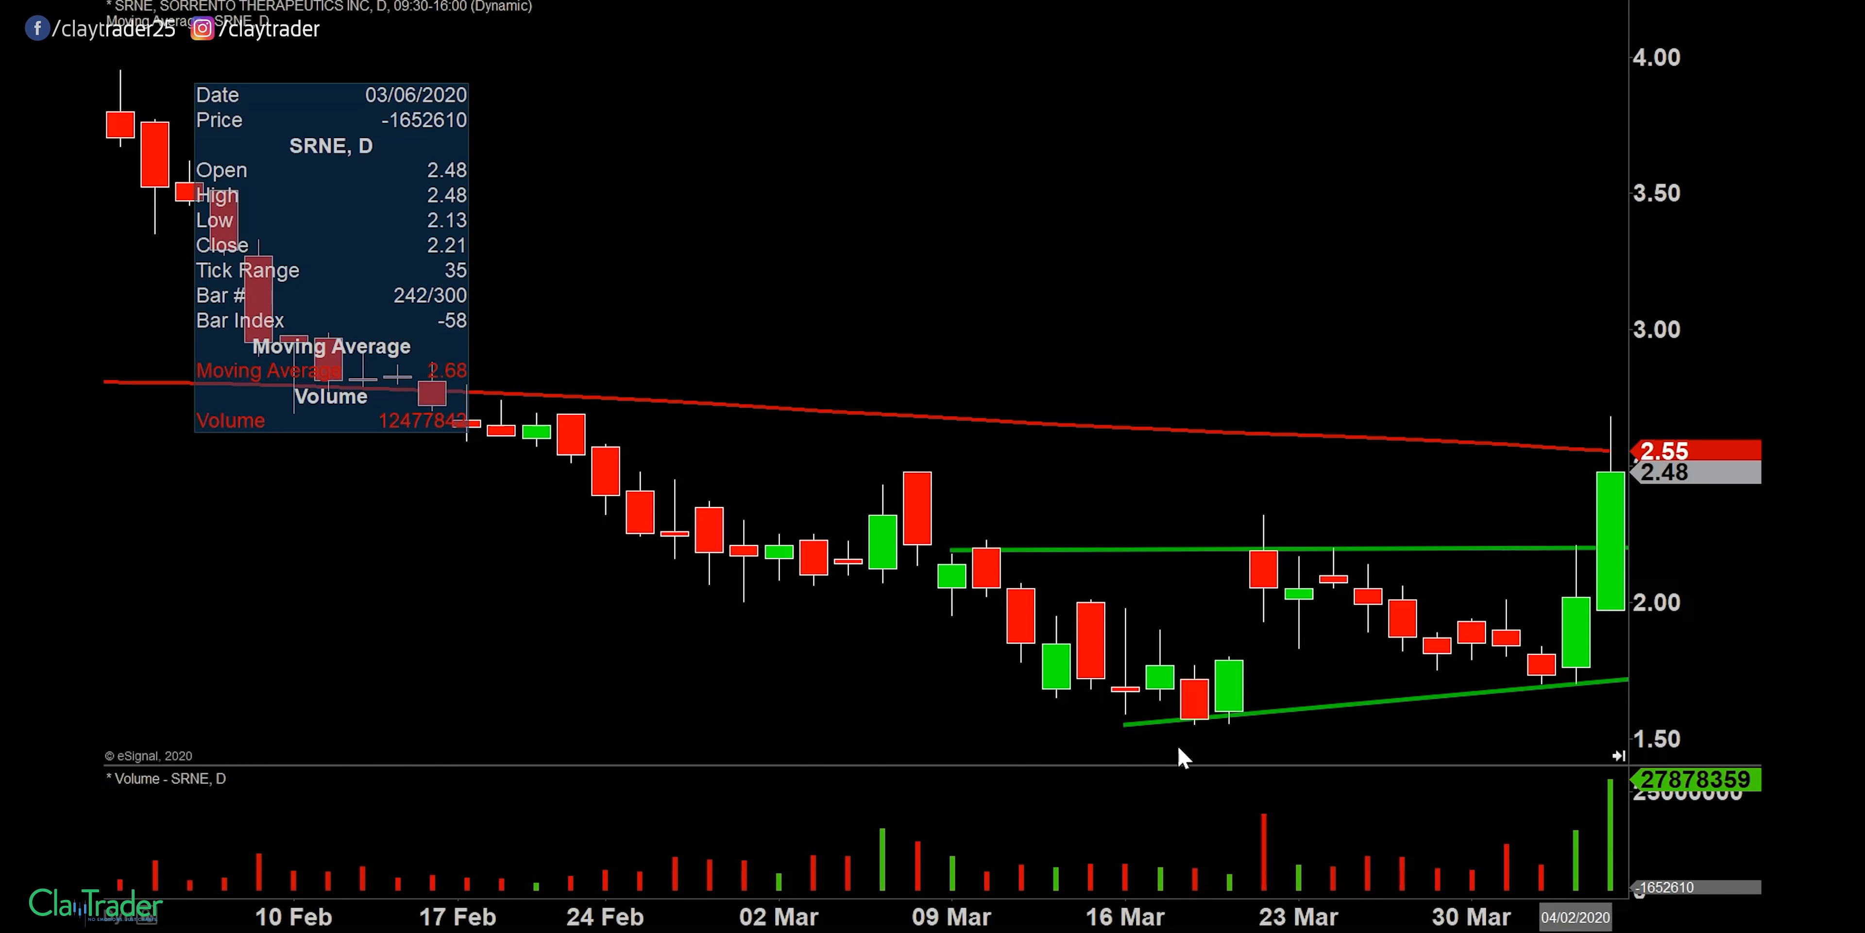
mouse_move(1241, 182)
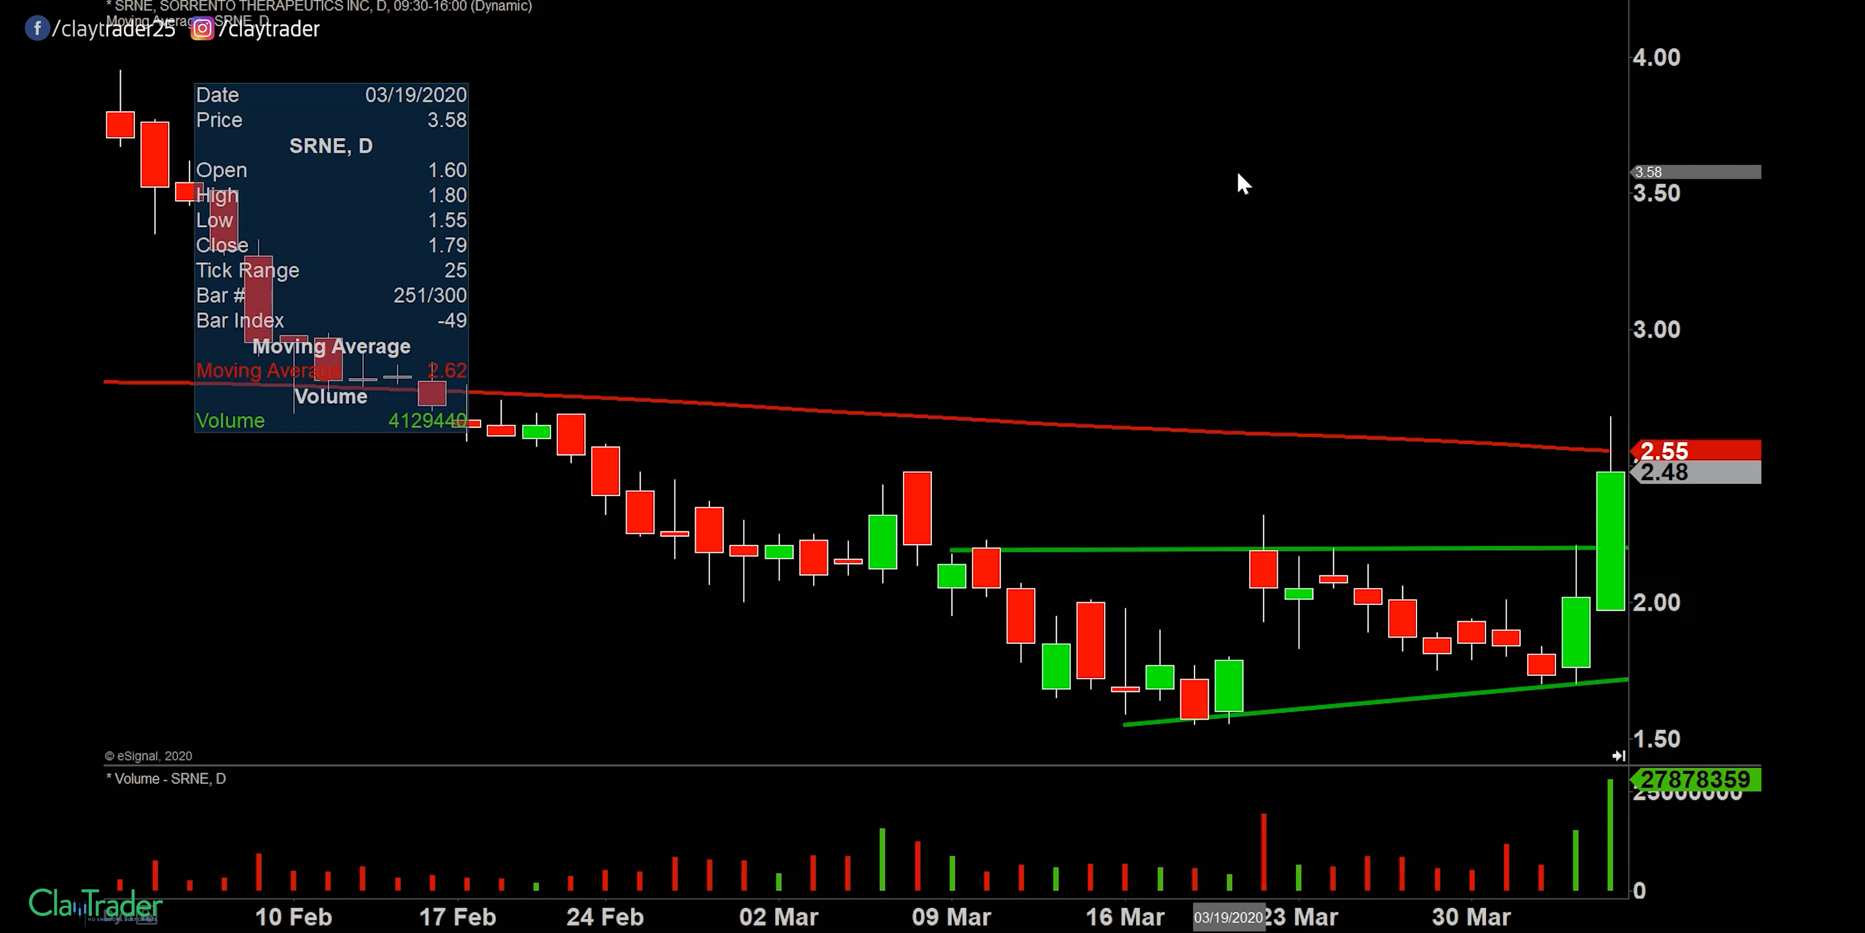
mouse_move(1498, 270)
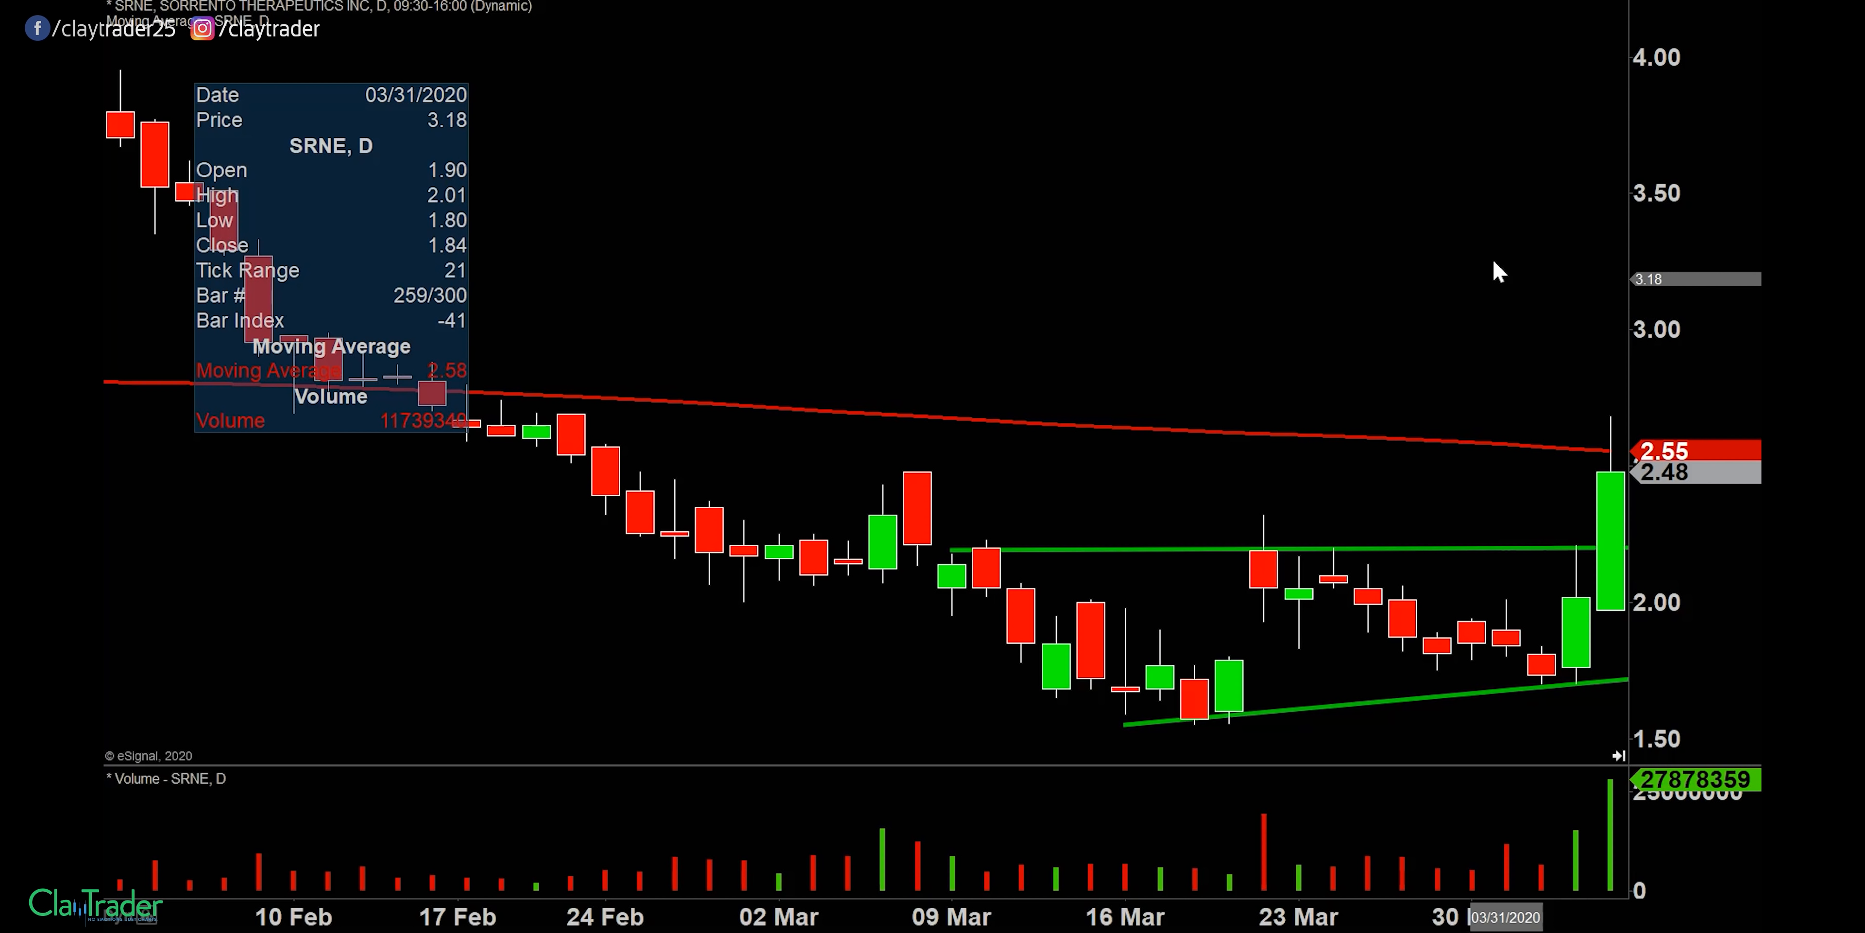
mouse_move(1245, 568)
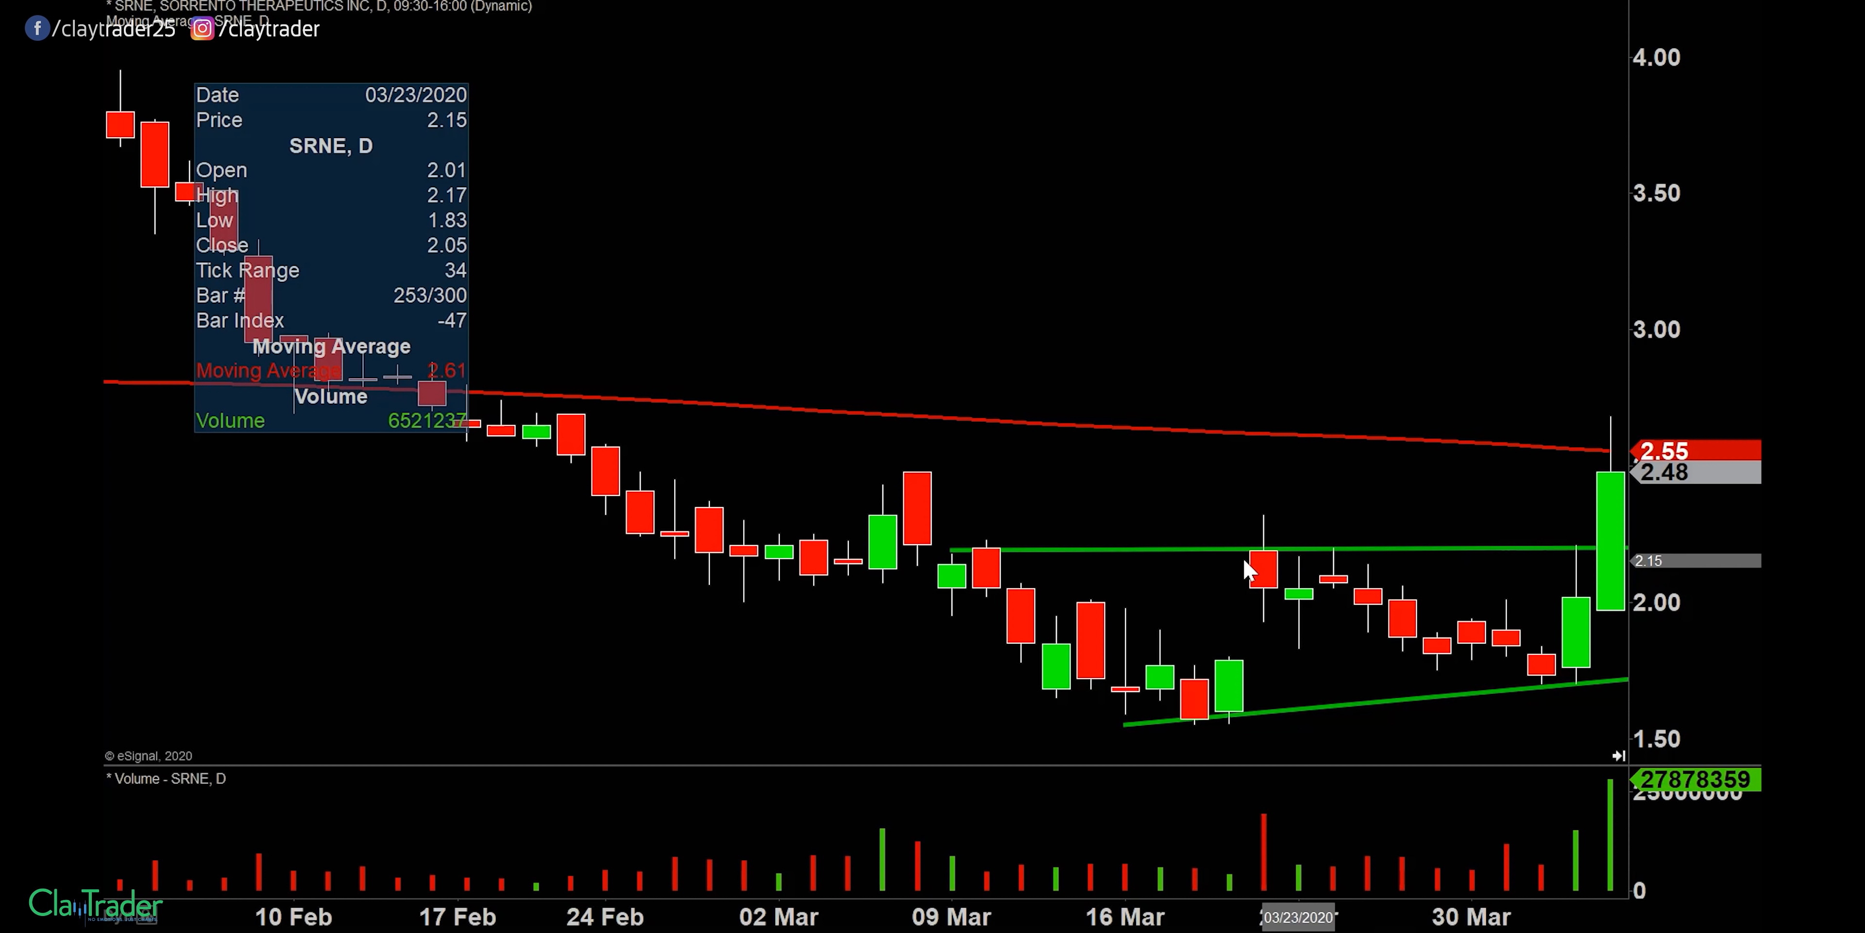
mouse_move(1623, 560)
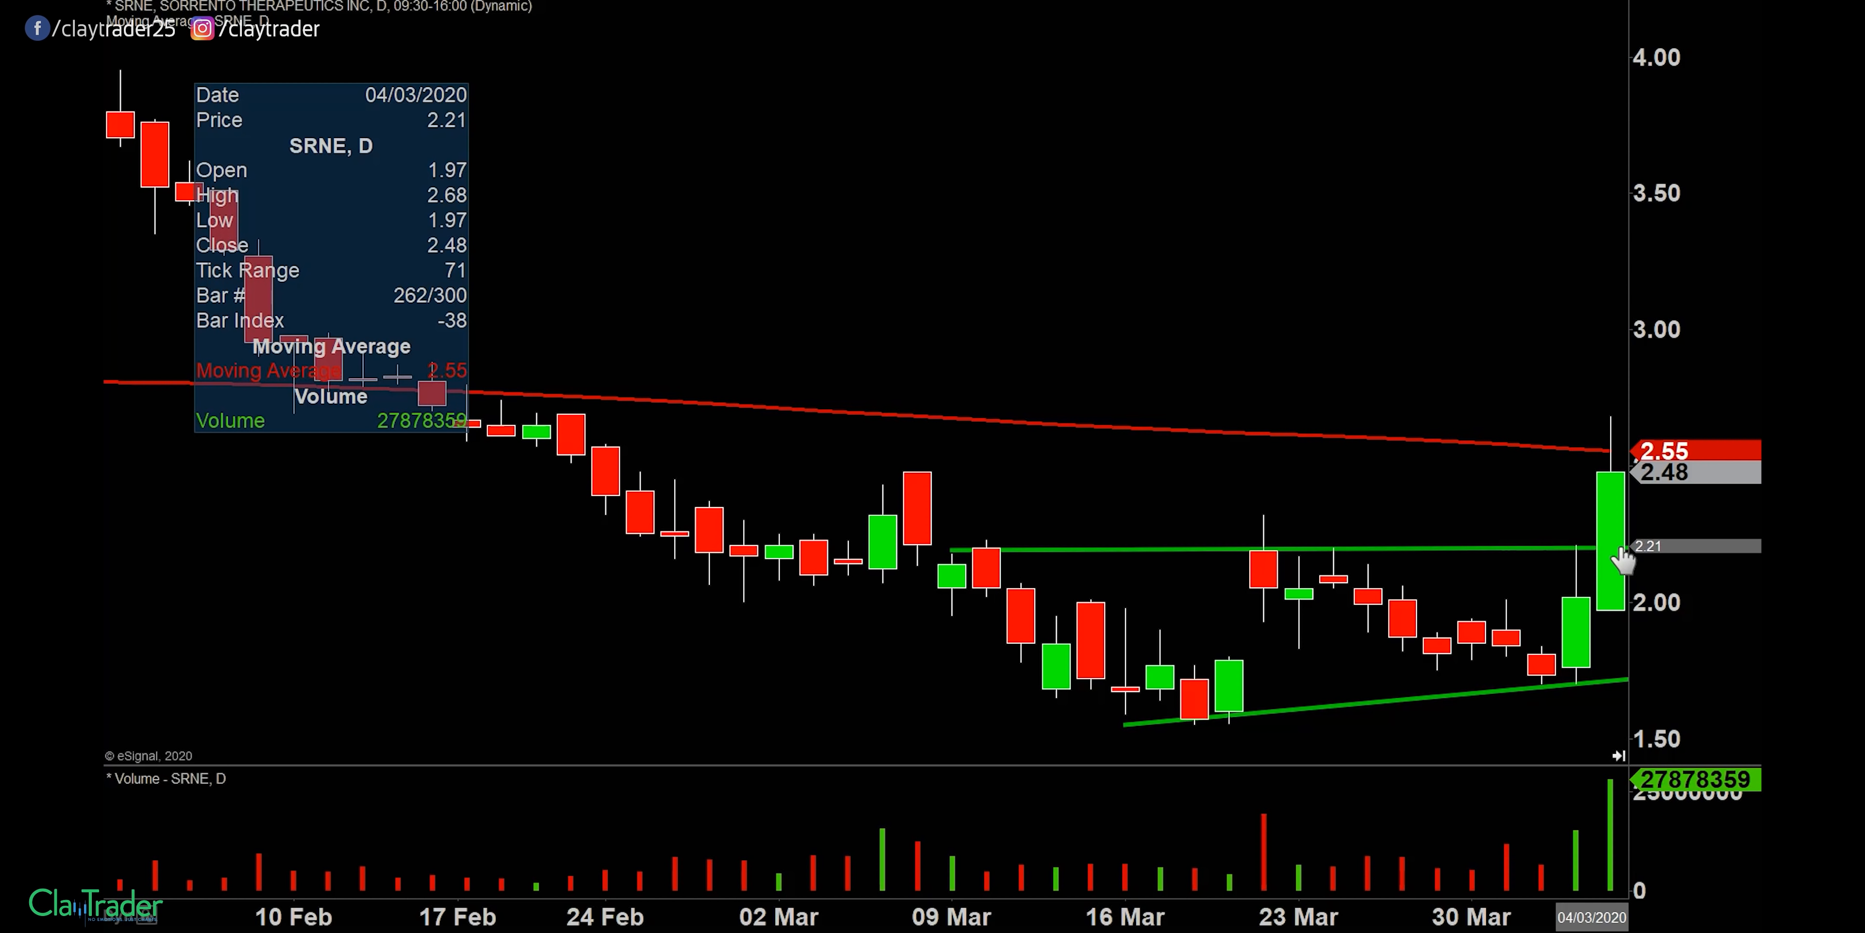
mouse_move(1149, 488)
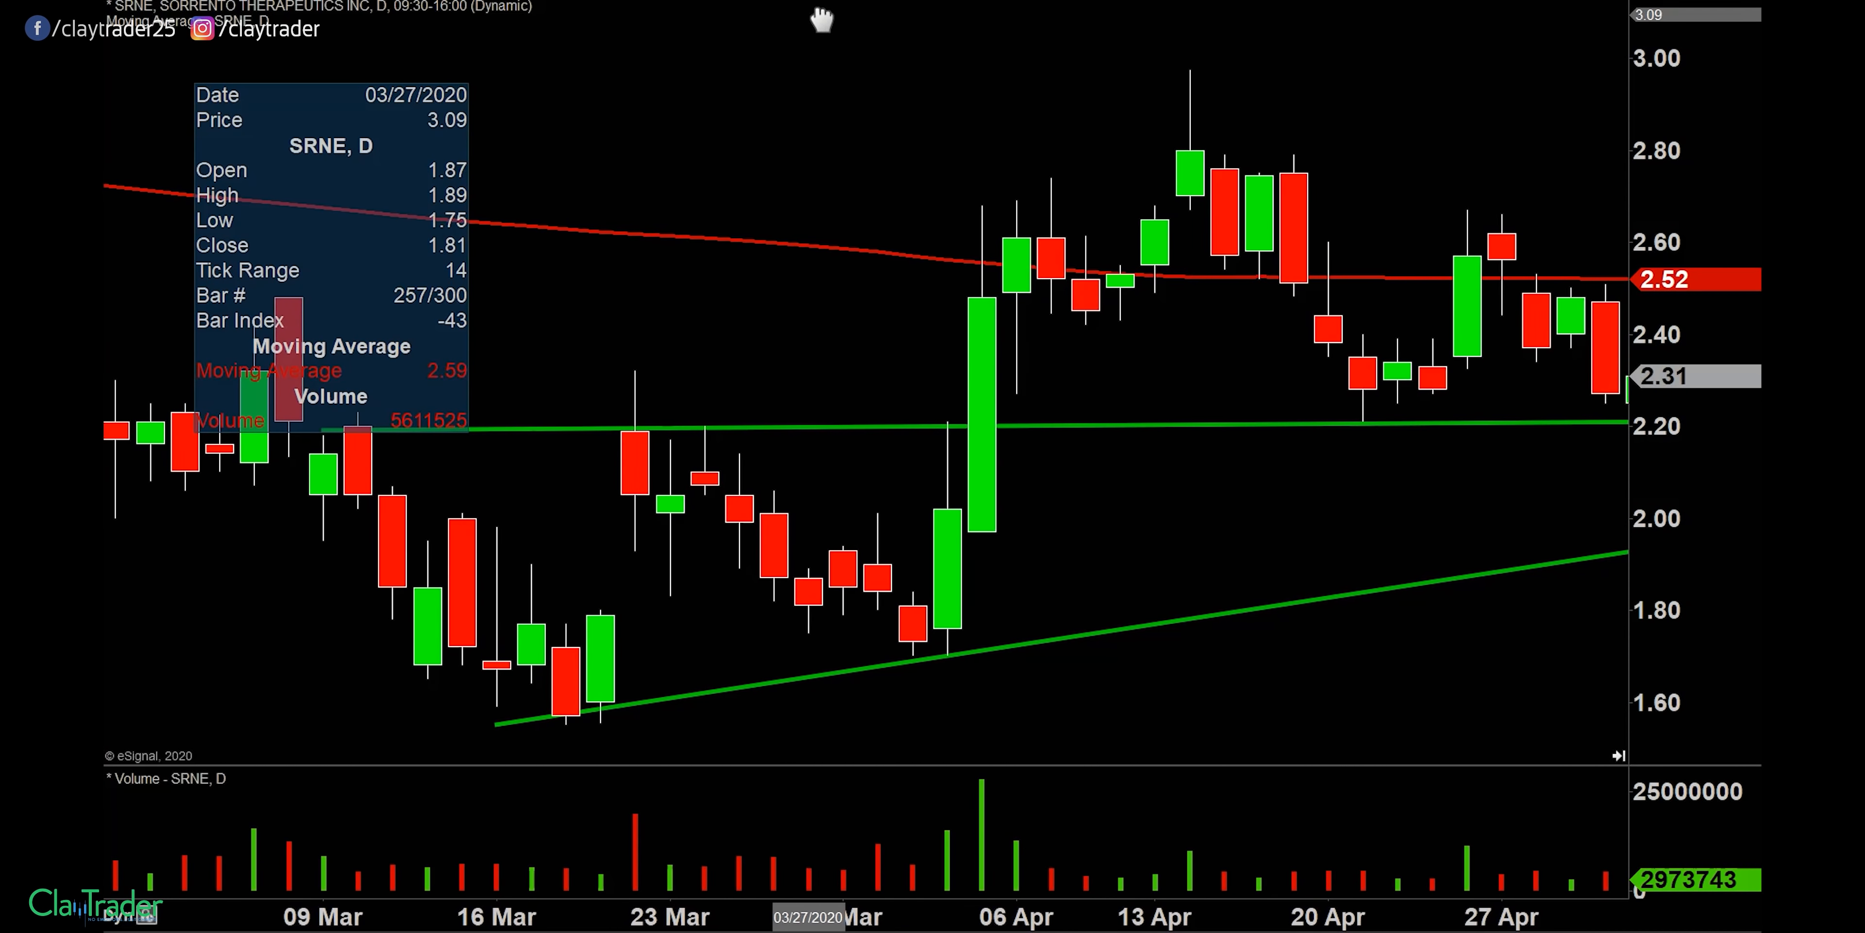
mouse_move(1367, 345)
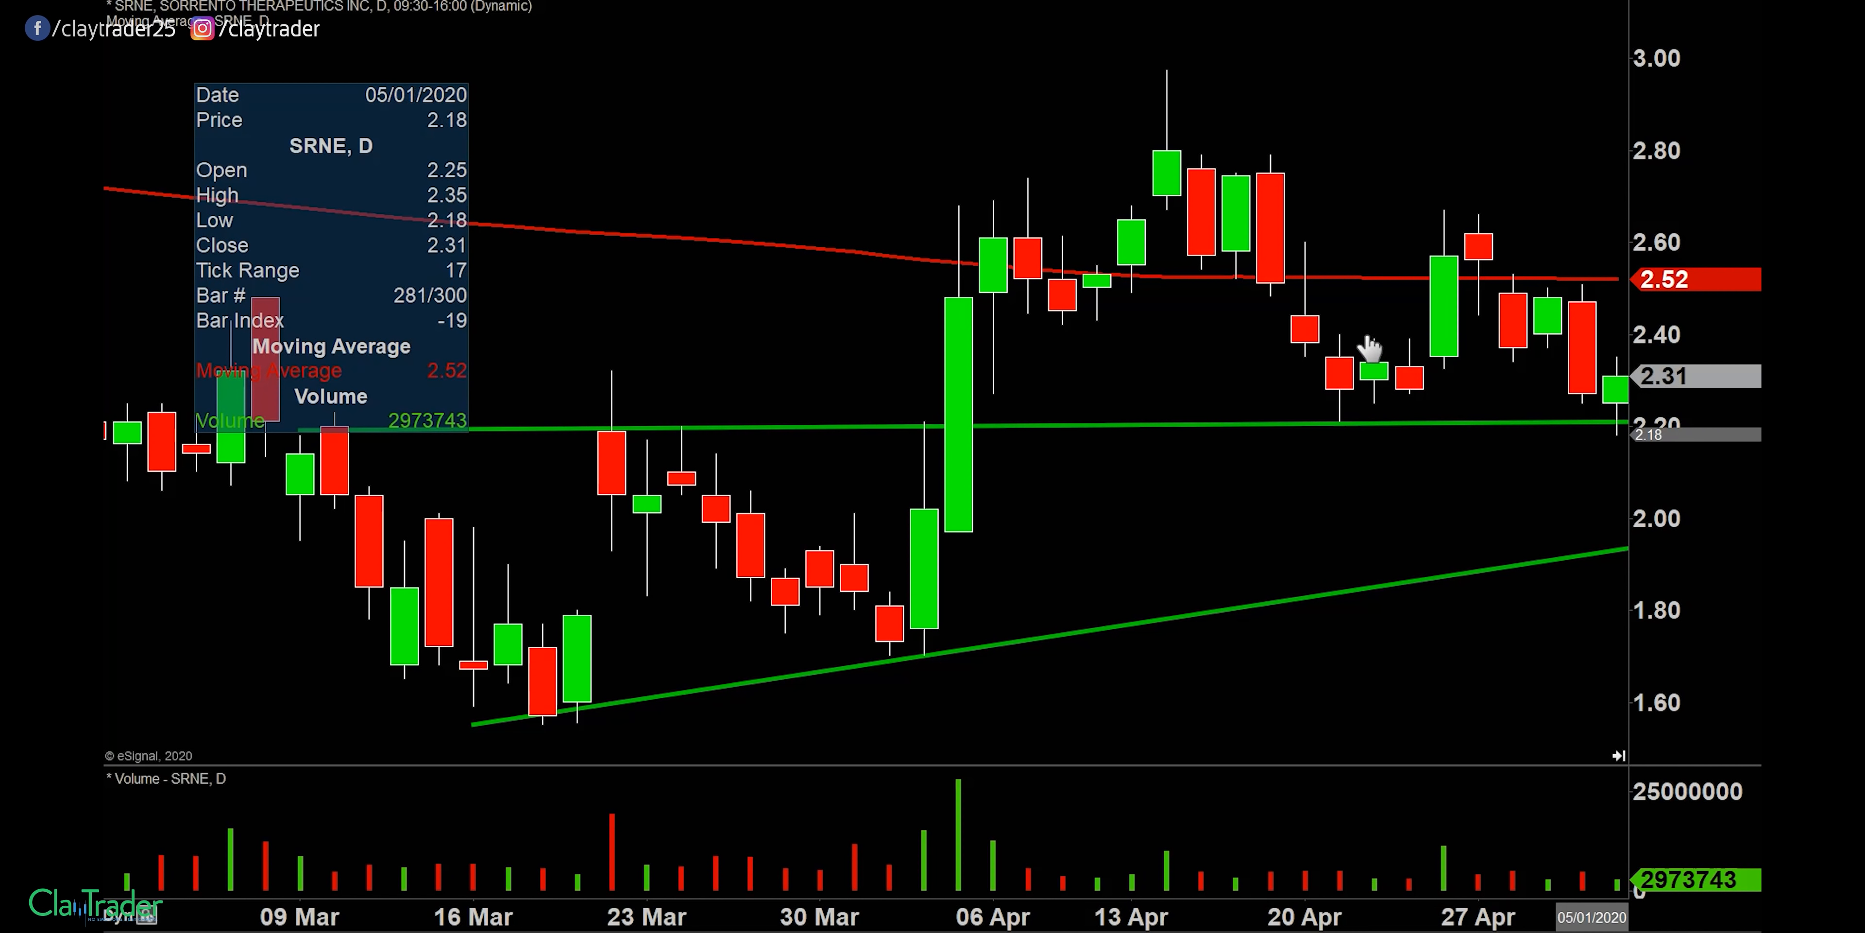
mouse_move(1457, 234)
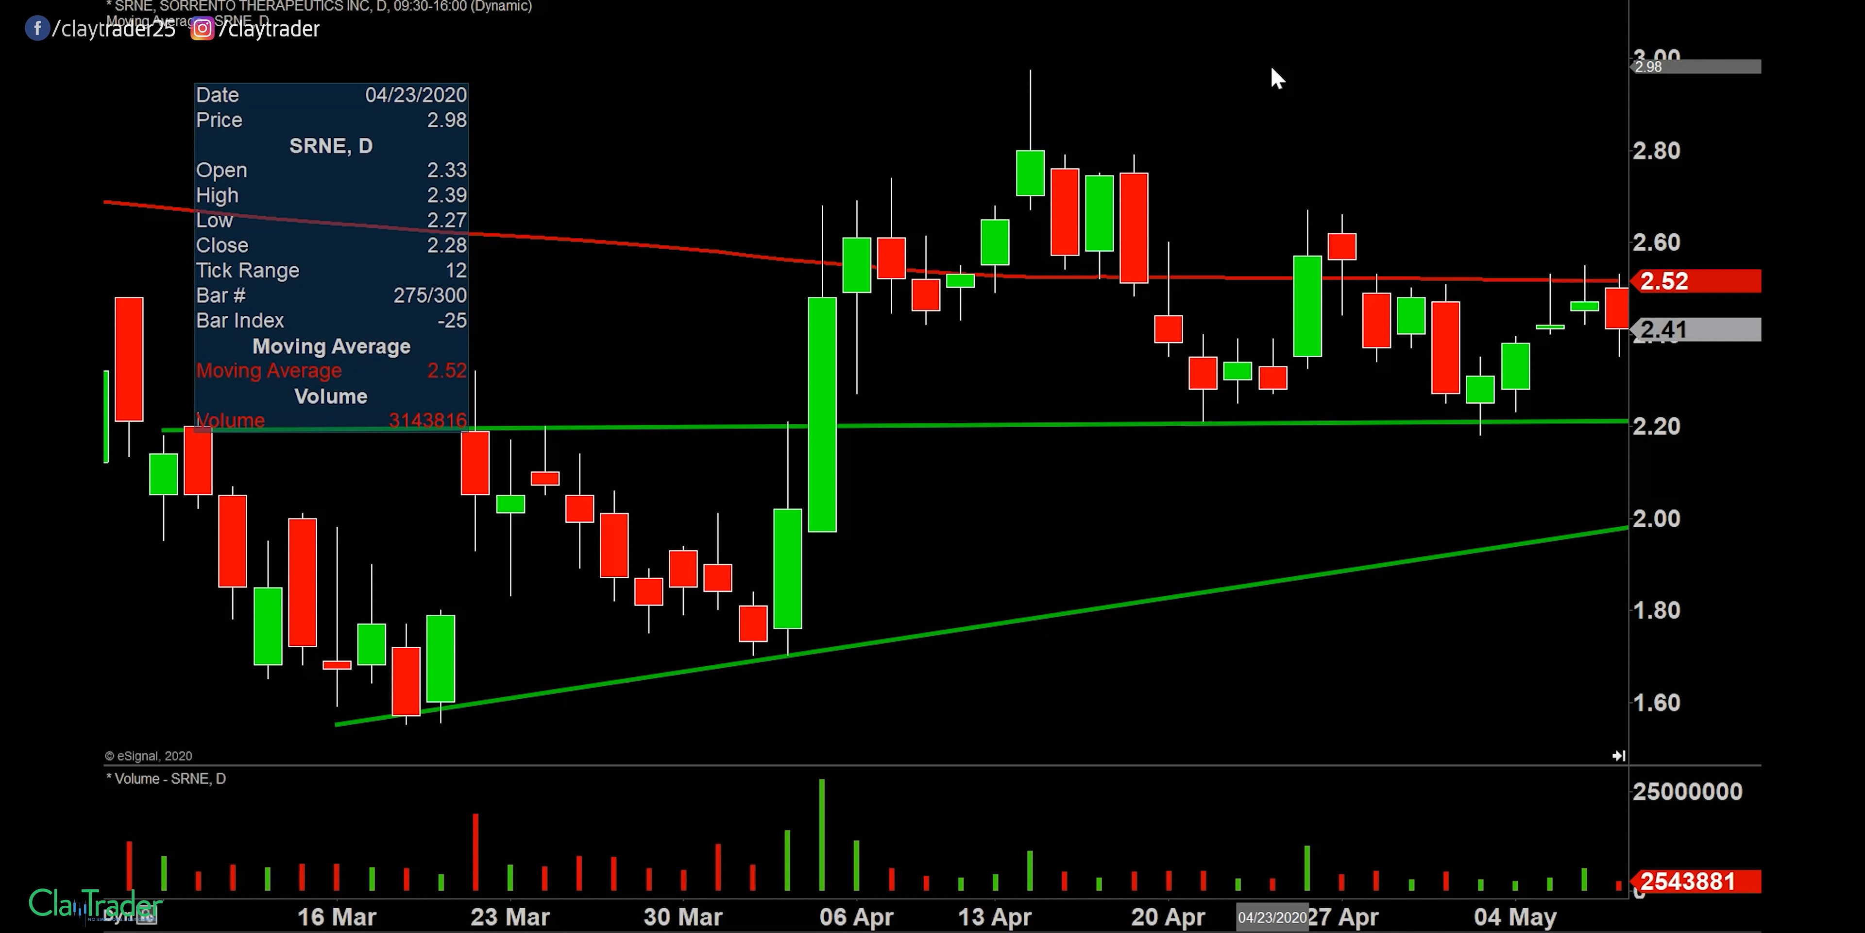
mouse_move(1371, 148)
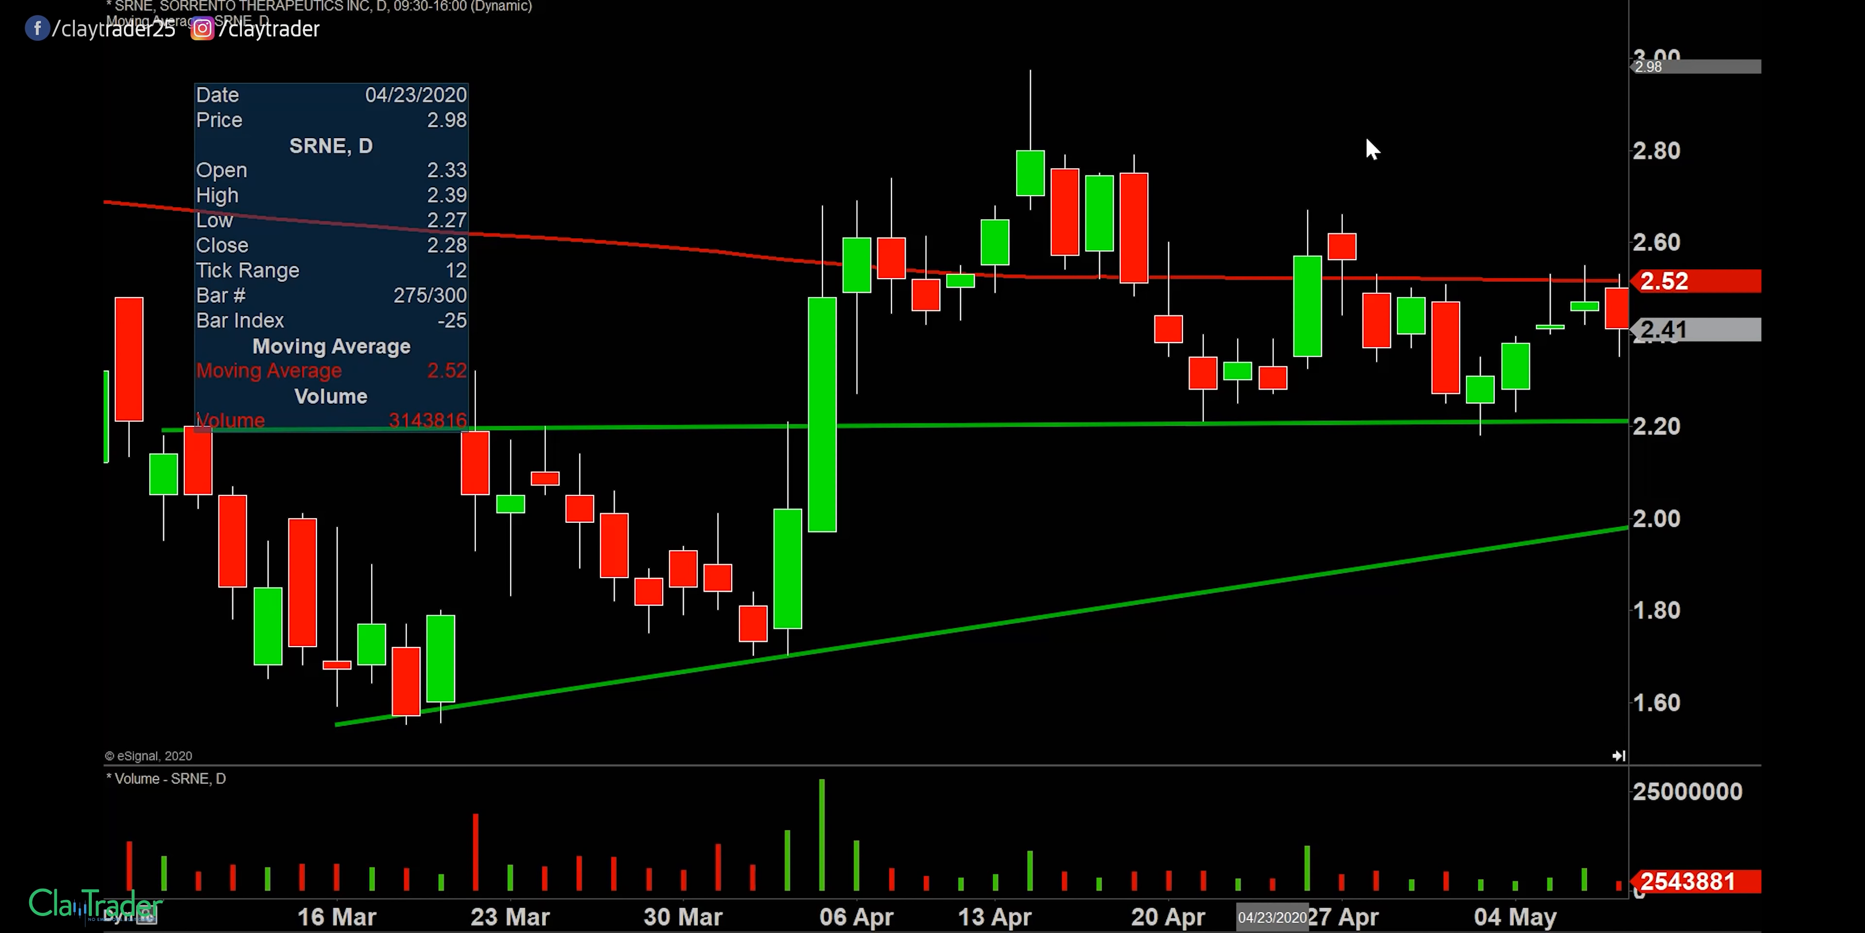
mouse_move(1360, 192)
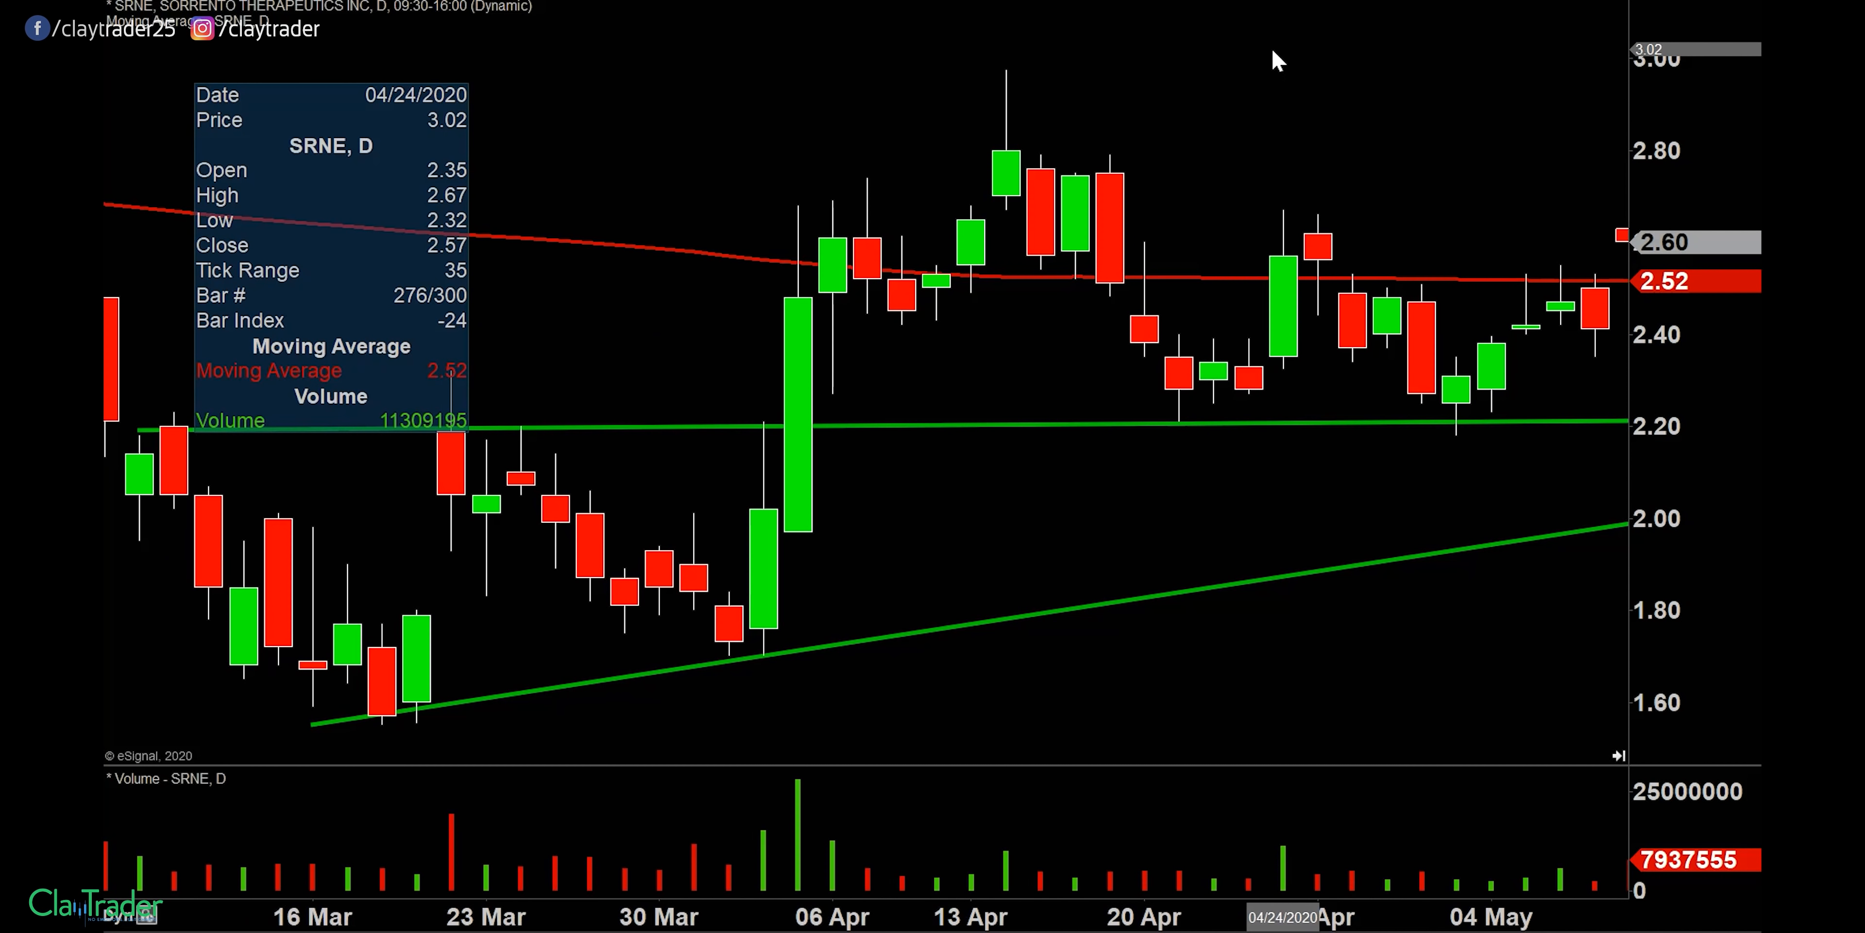
mouse_move(1409, 232)
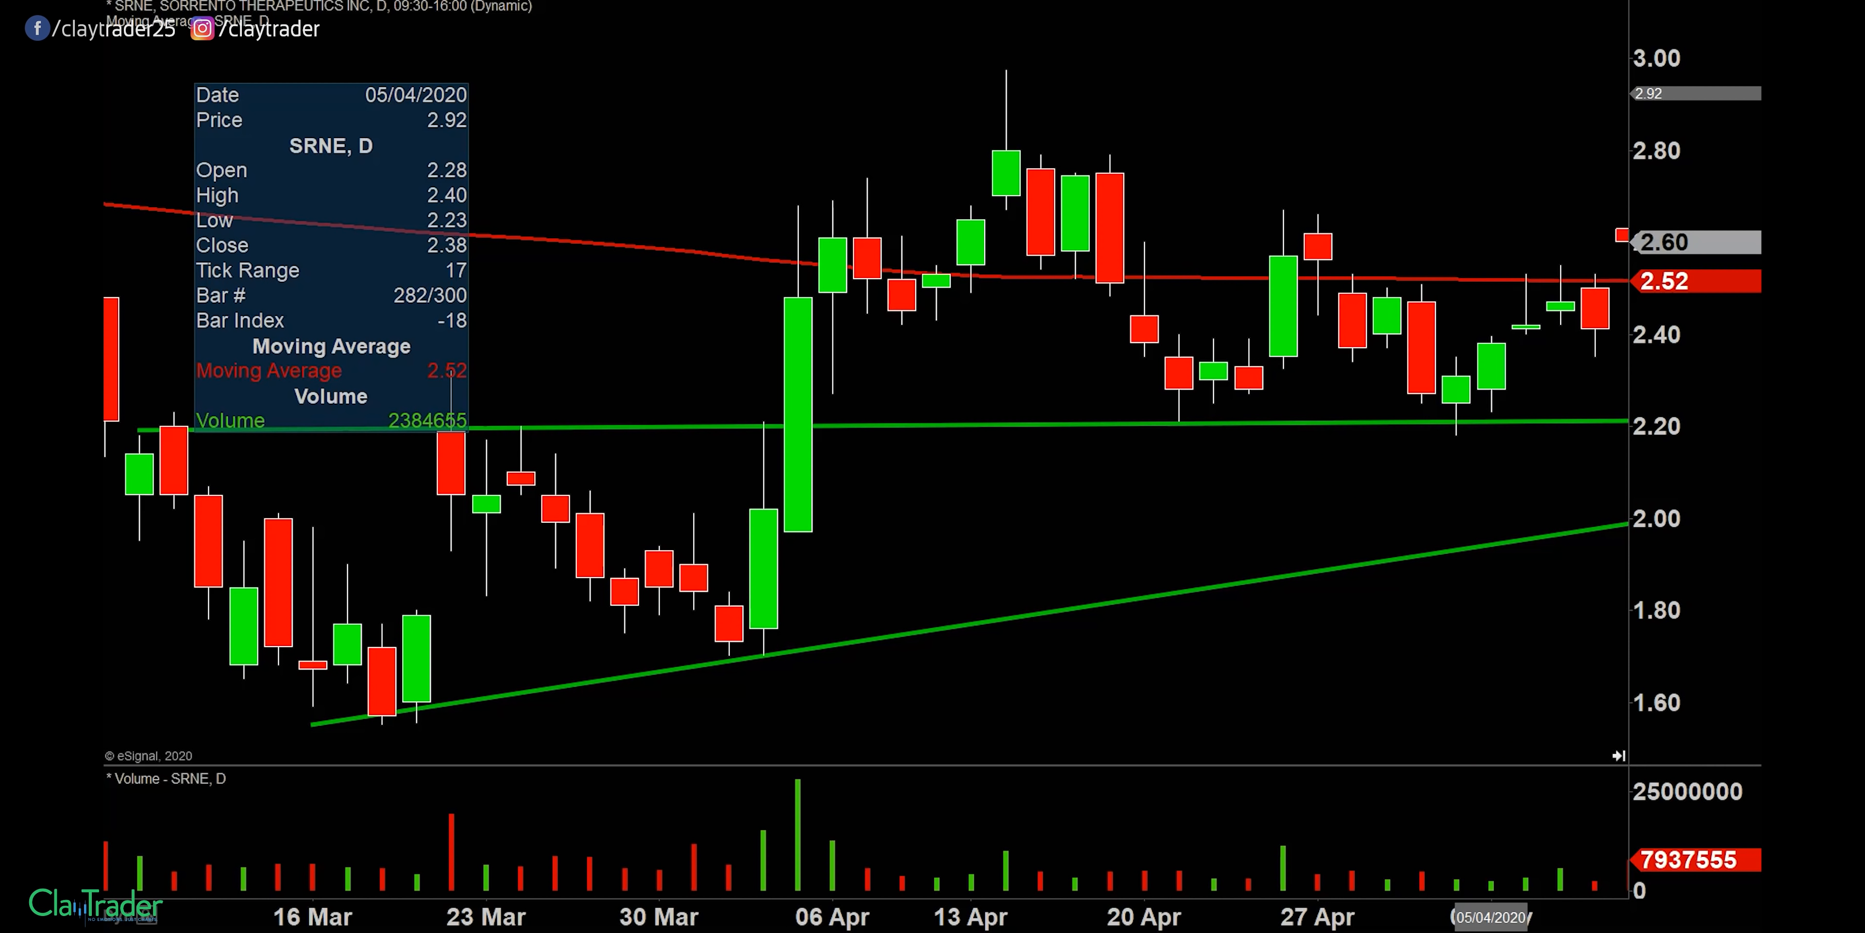
mouse_move(1195, 294)
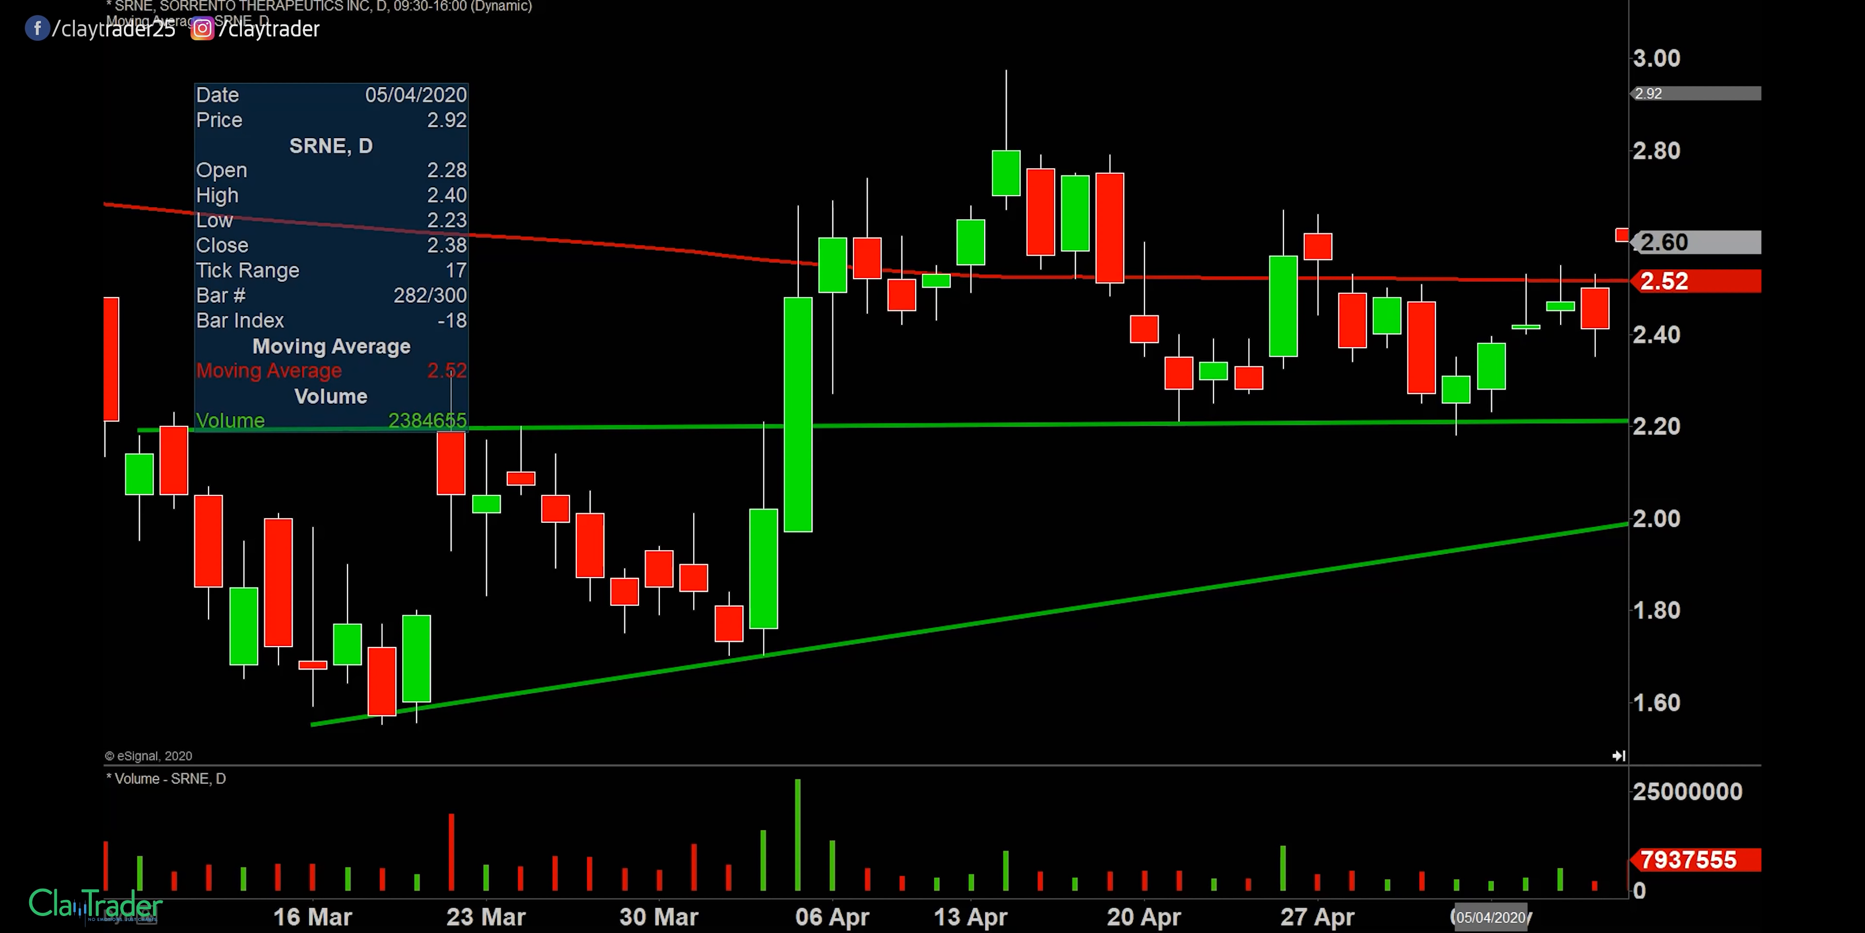
mouse_move(1457, 166)
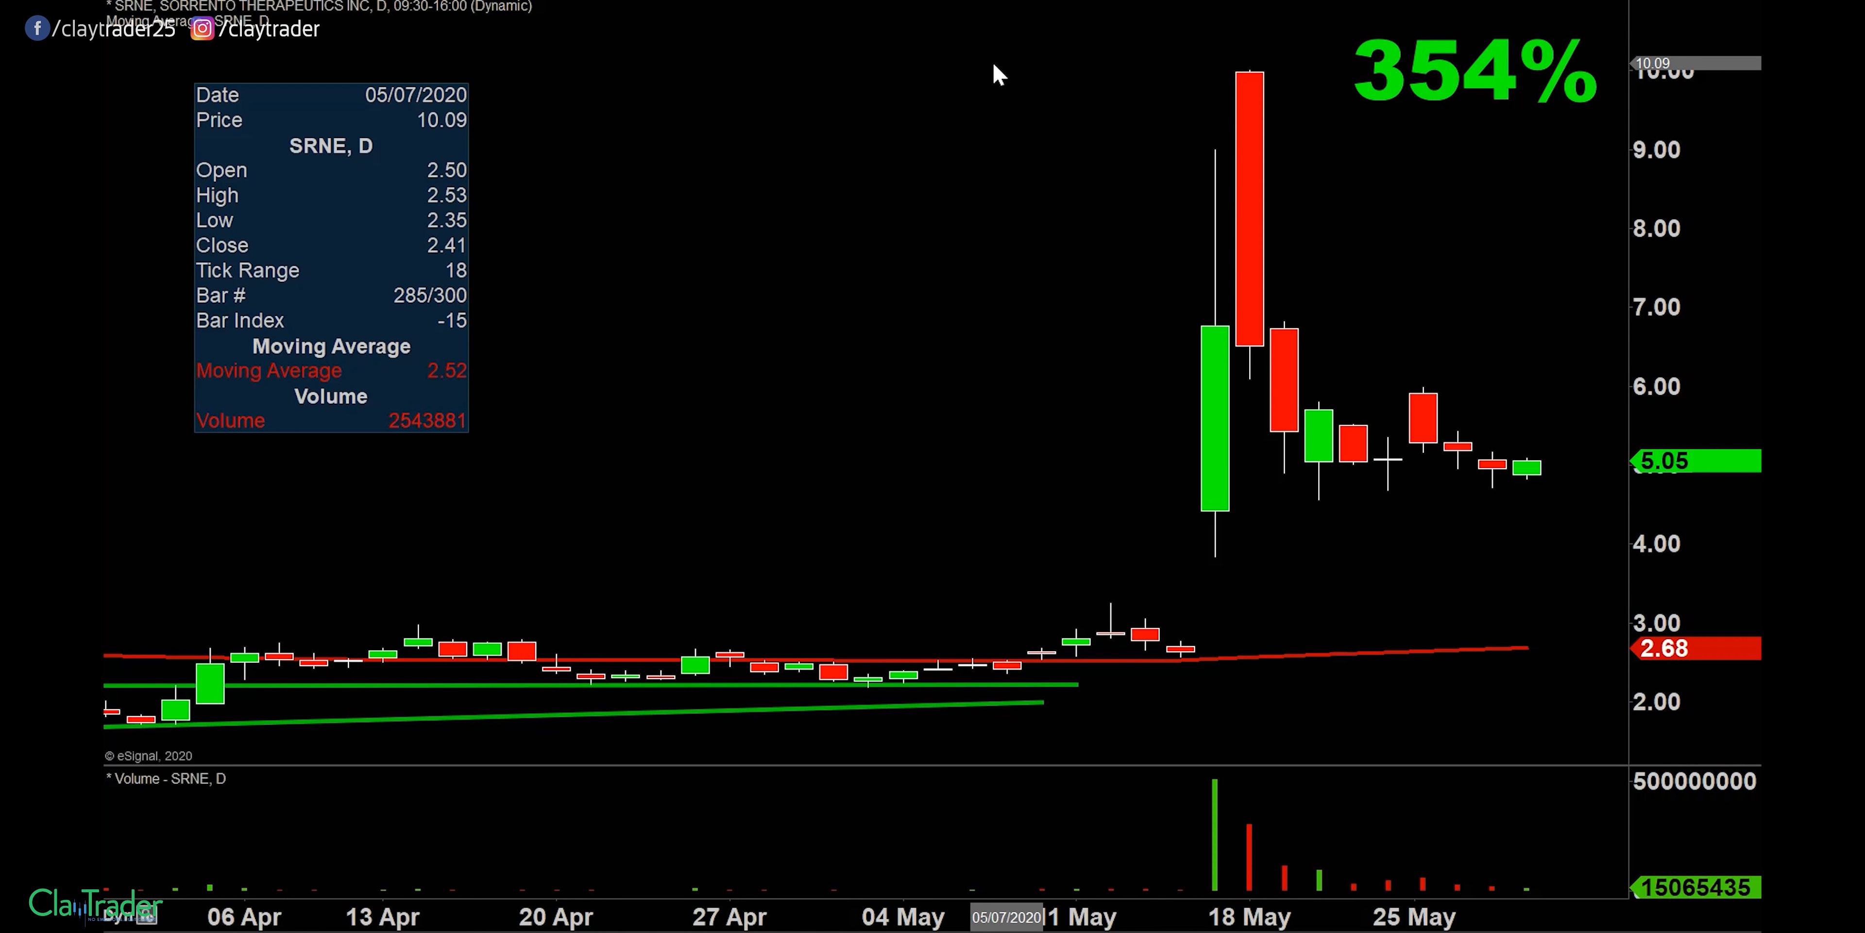
mouse_move(661, 916)
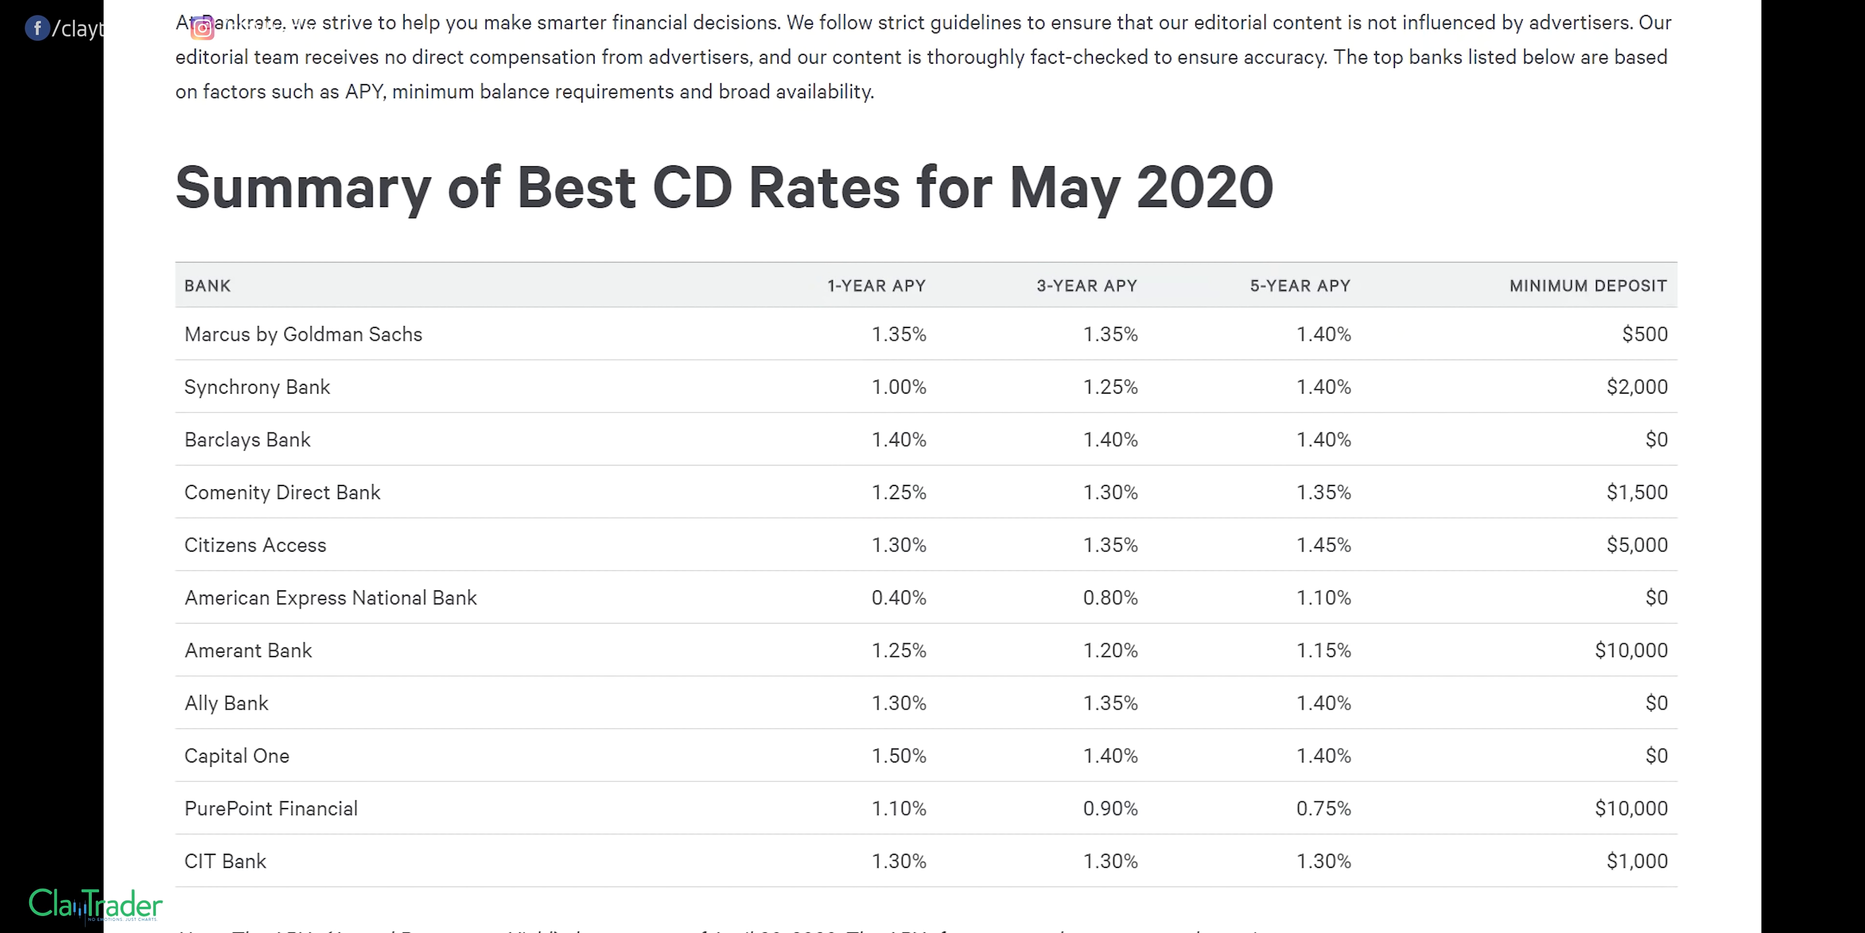
mouse_move(835, 307)
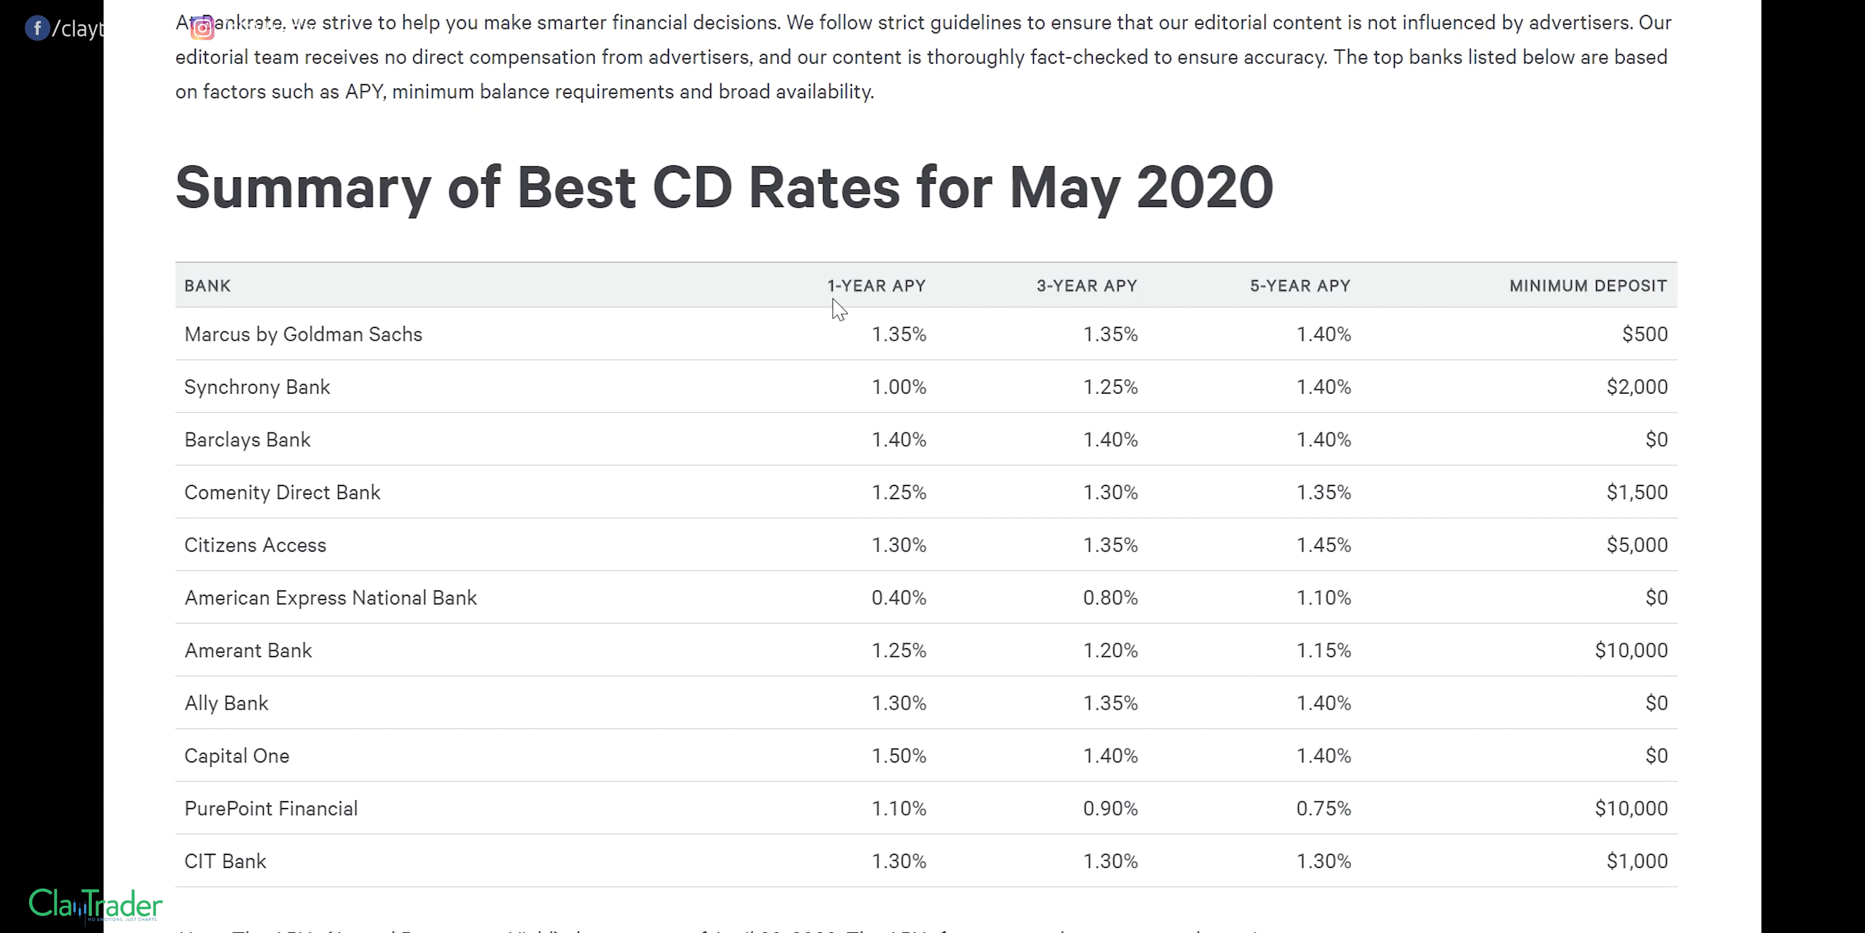
mouse_move(876, 349)
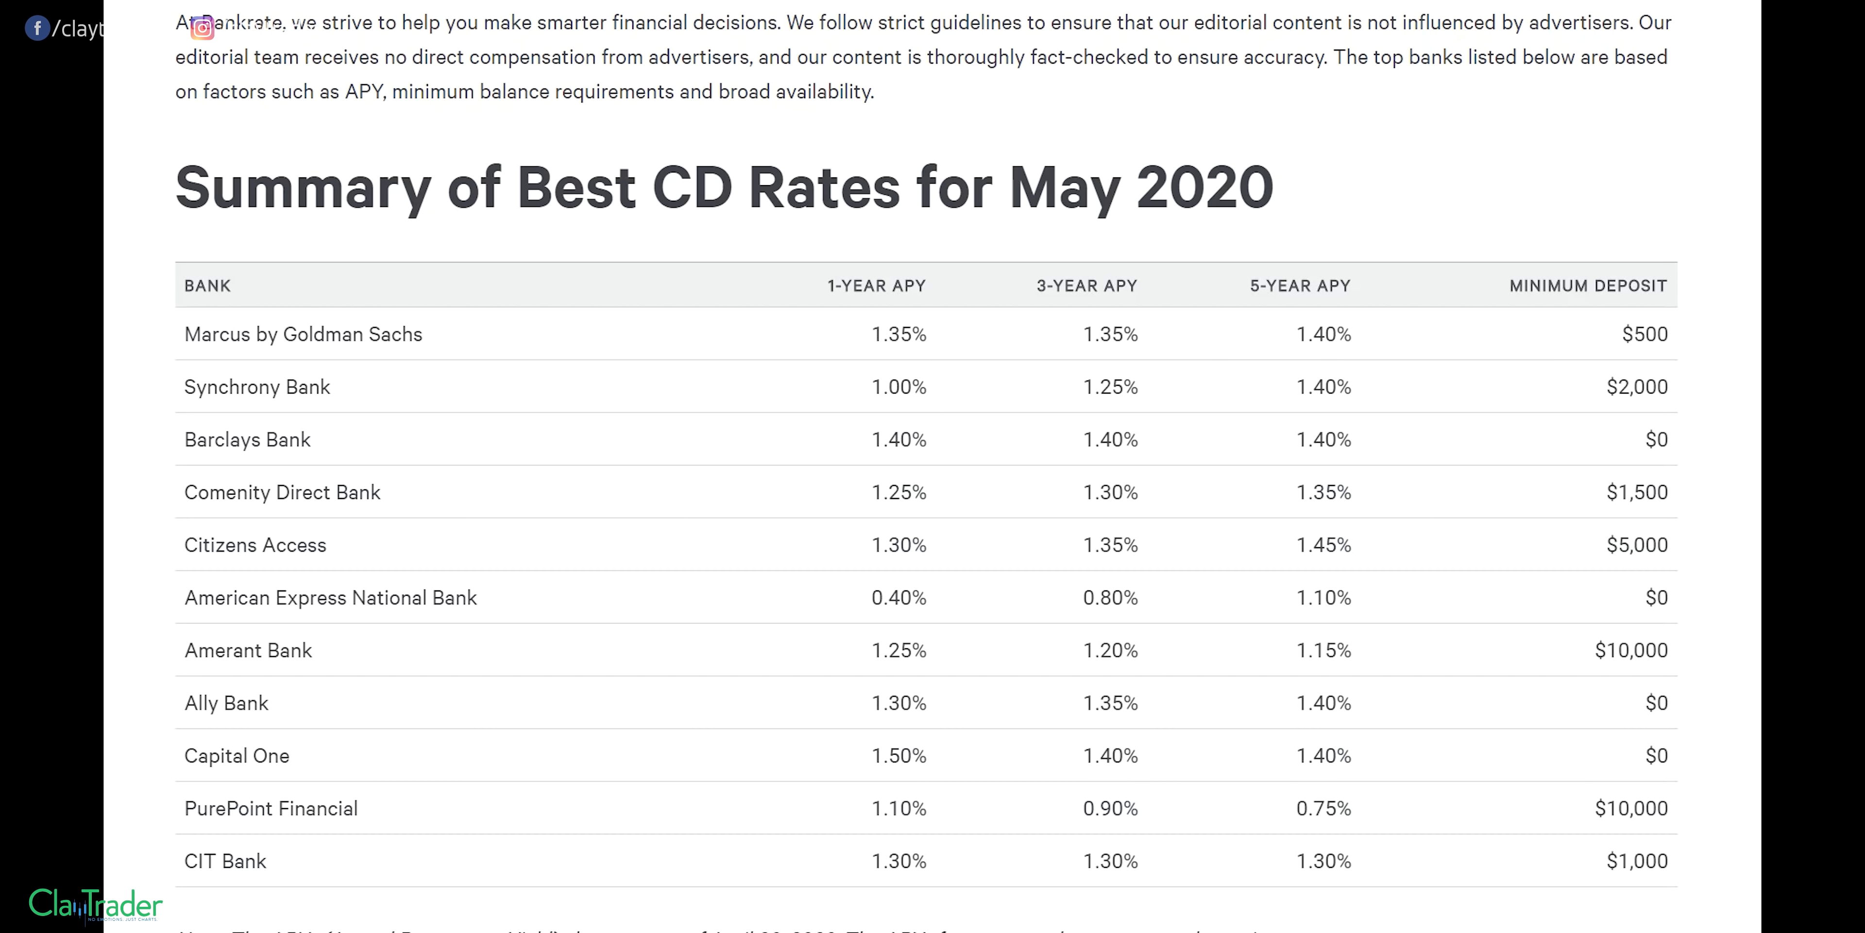
mouse_move(767, 774)
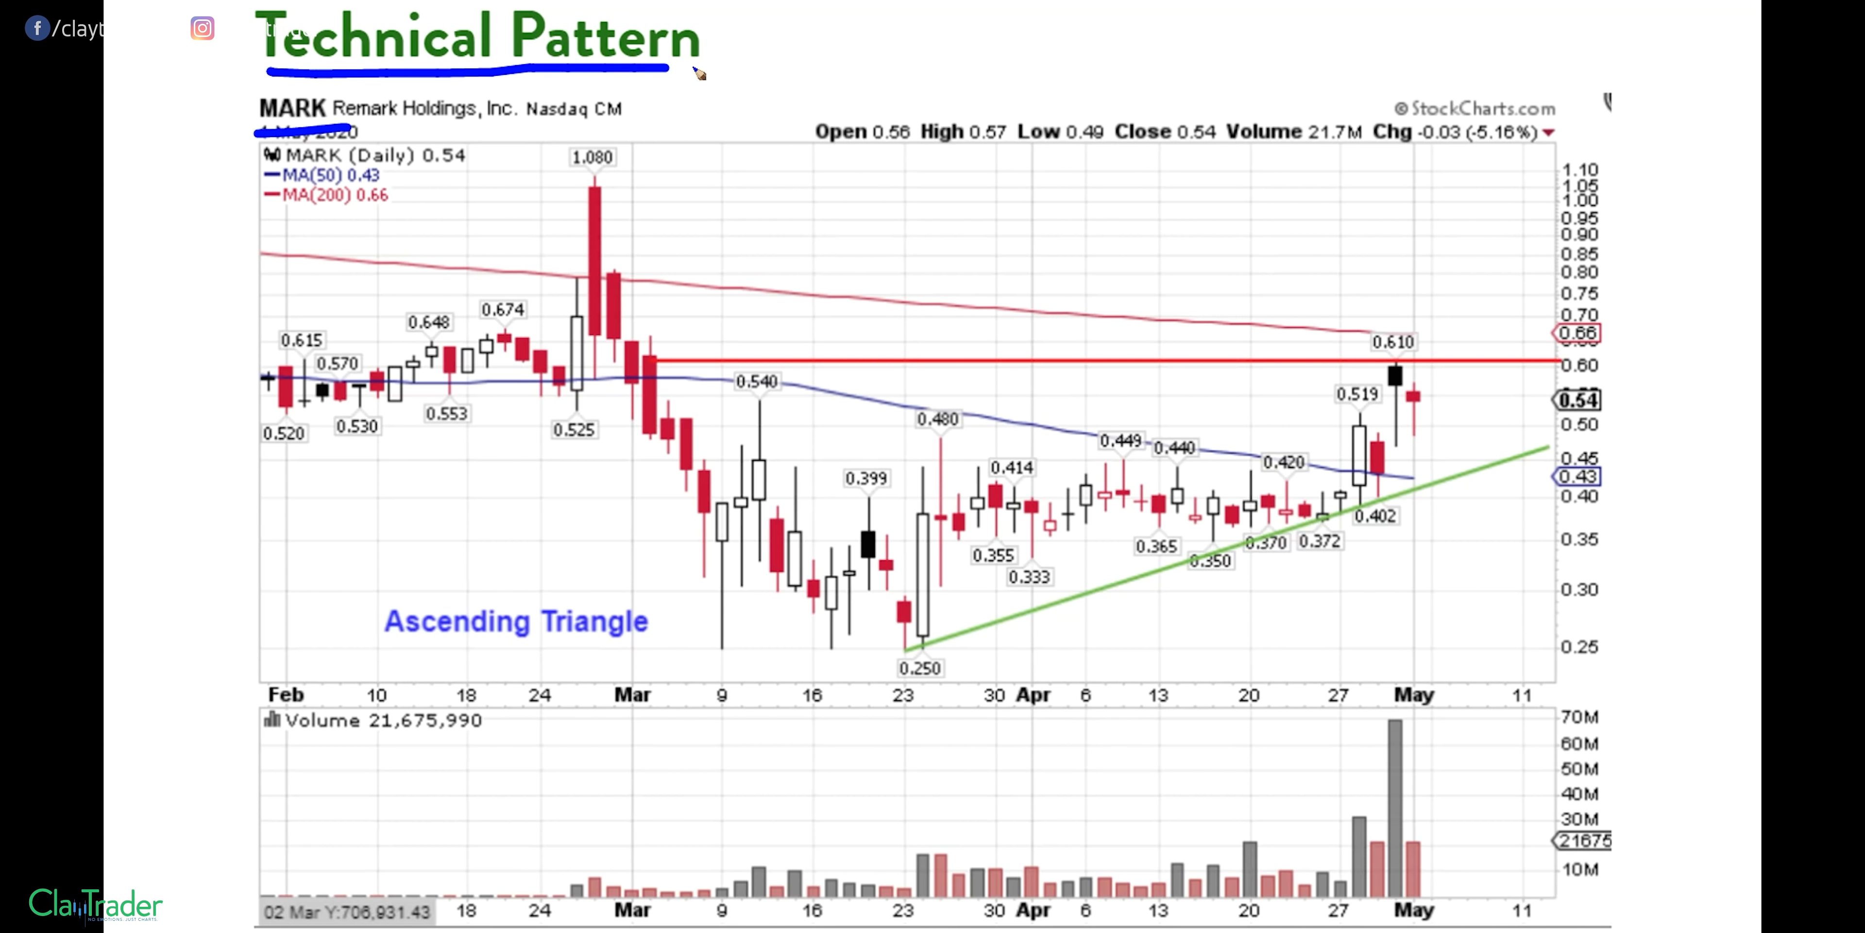
mouse_move(389, 658)
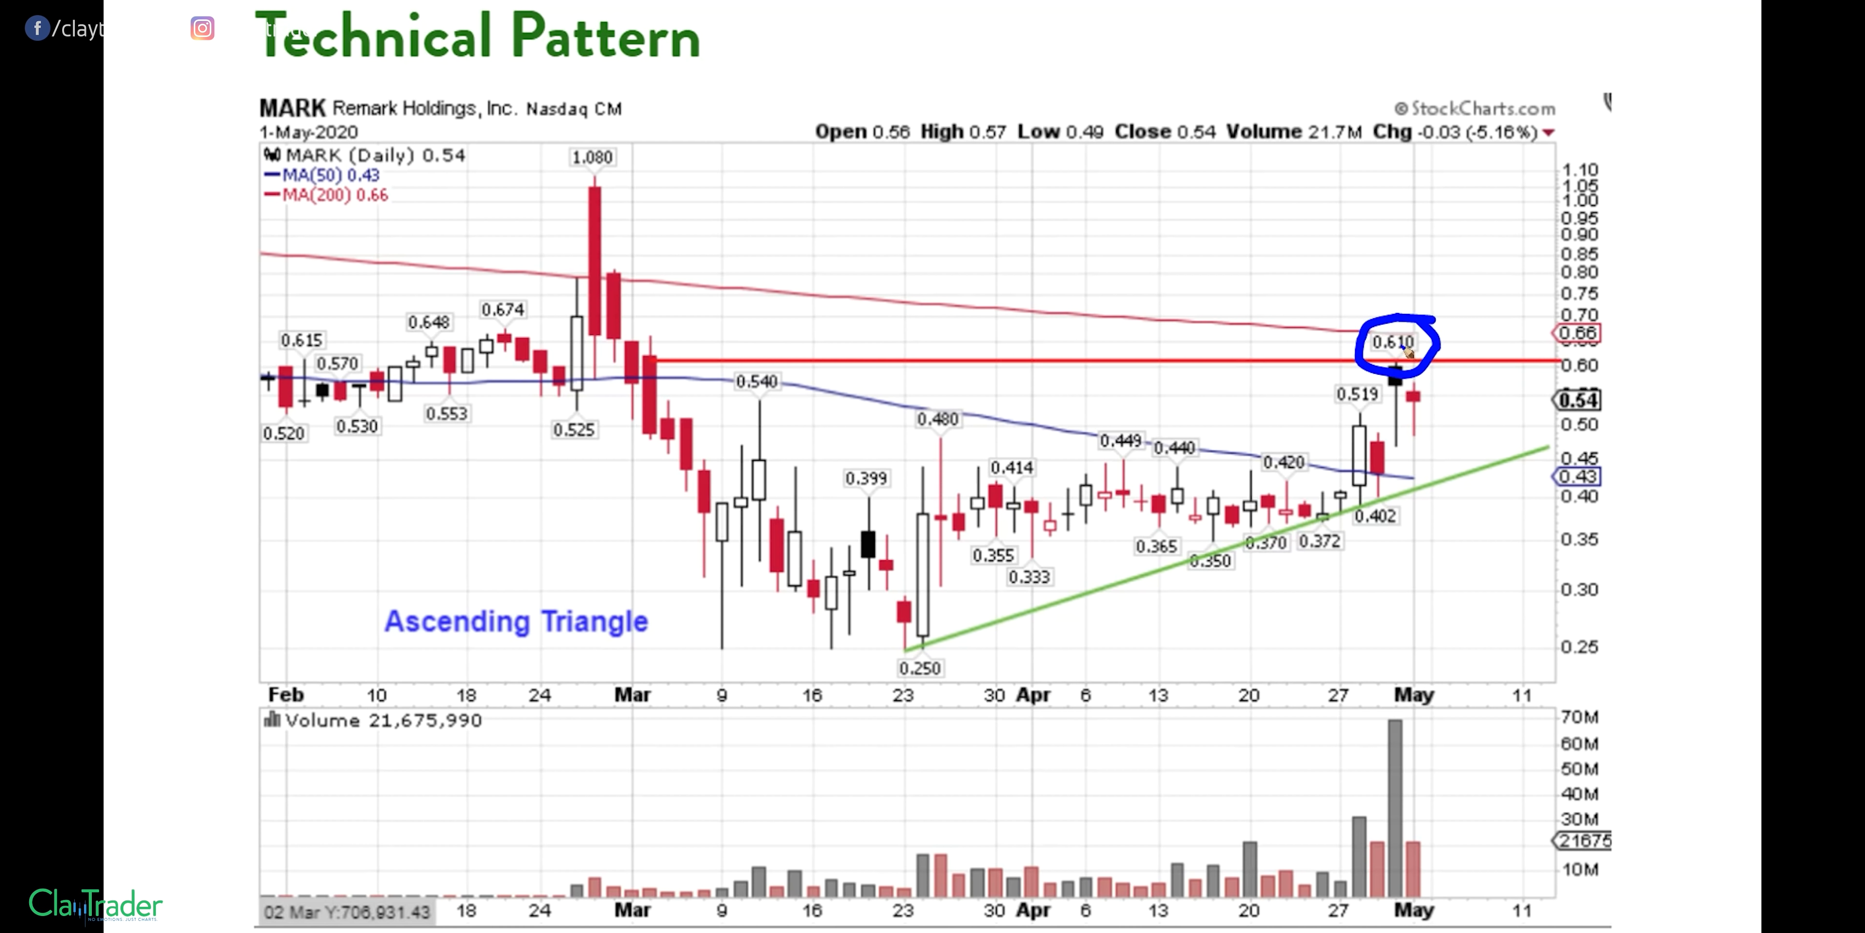
mouse_move(838, 921)
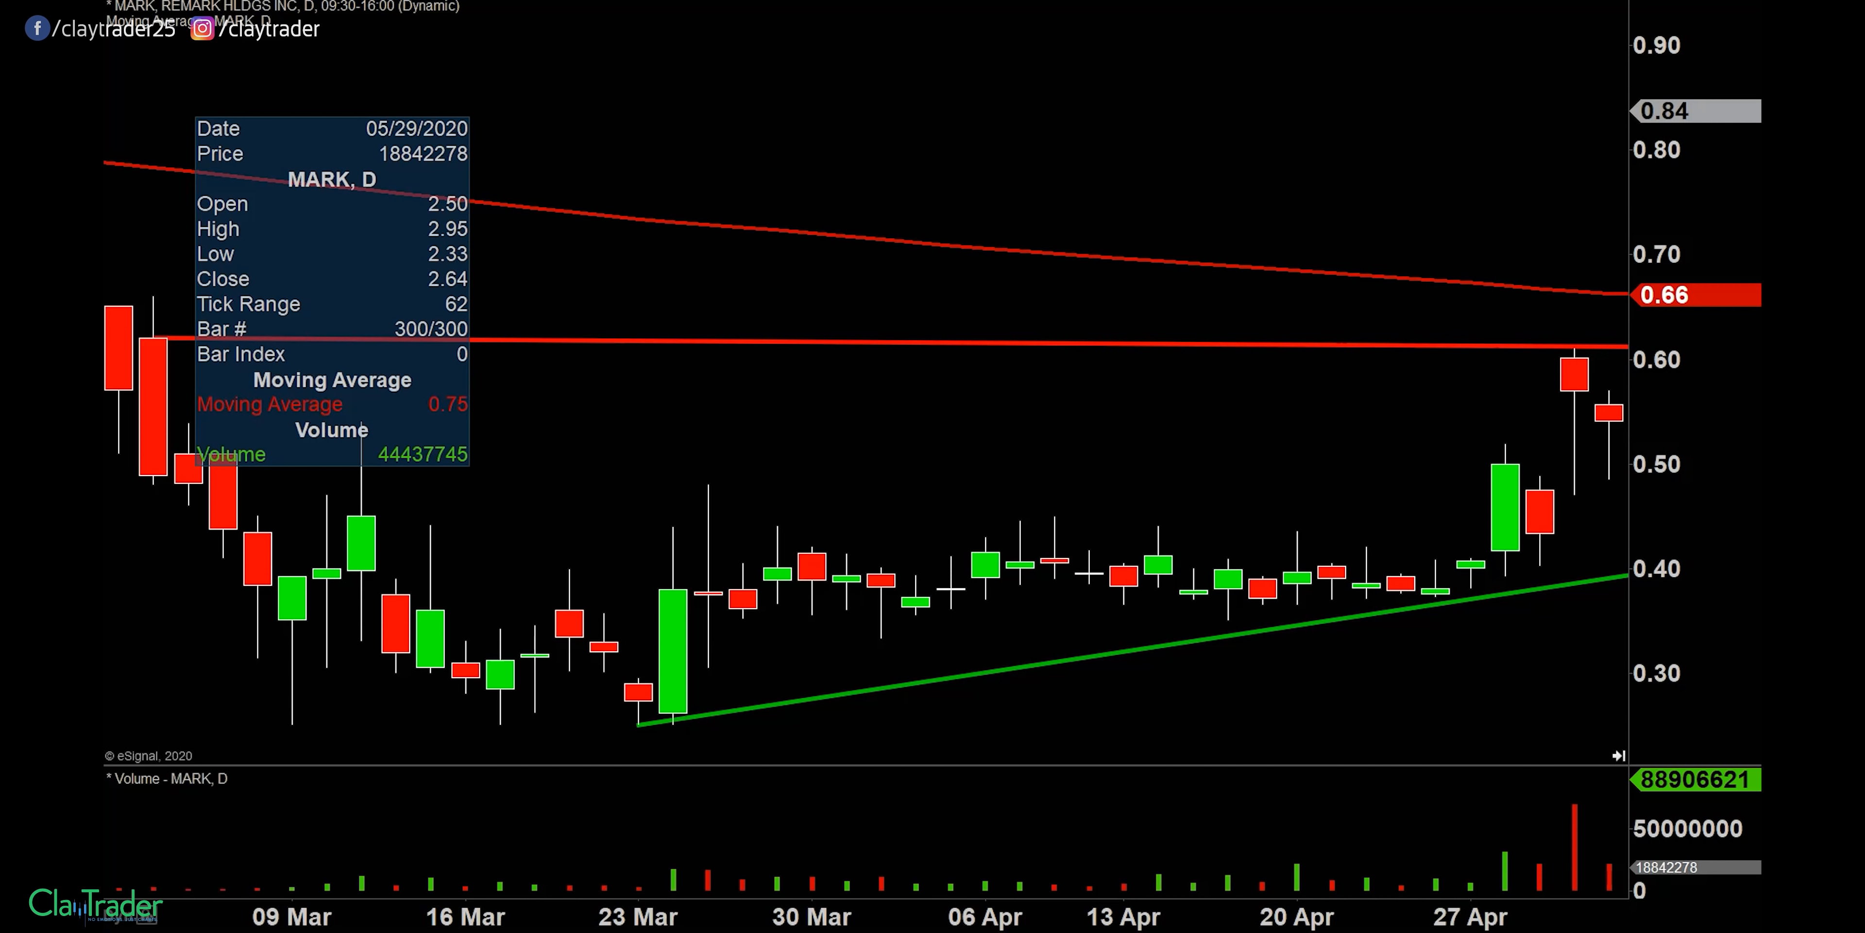
mouse_move(1282, 528)
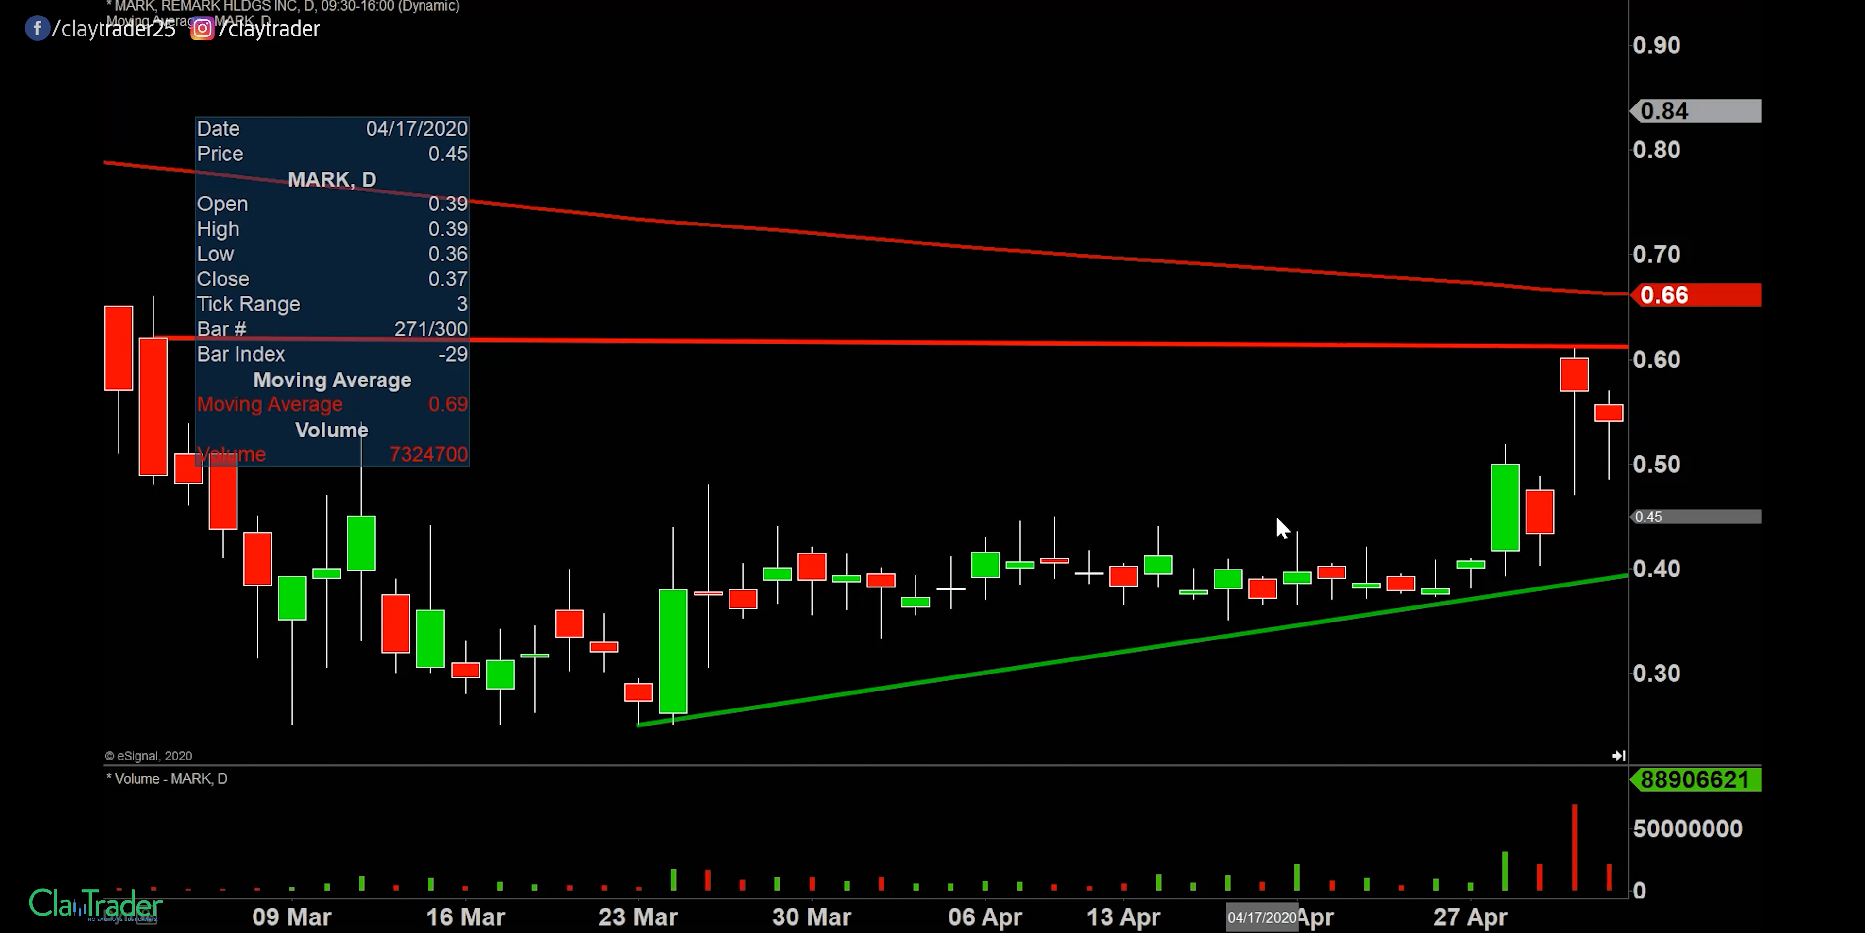
mouse_move(1118, 434)
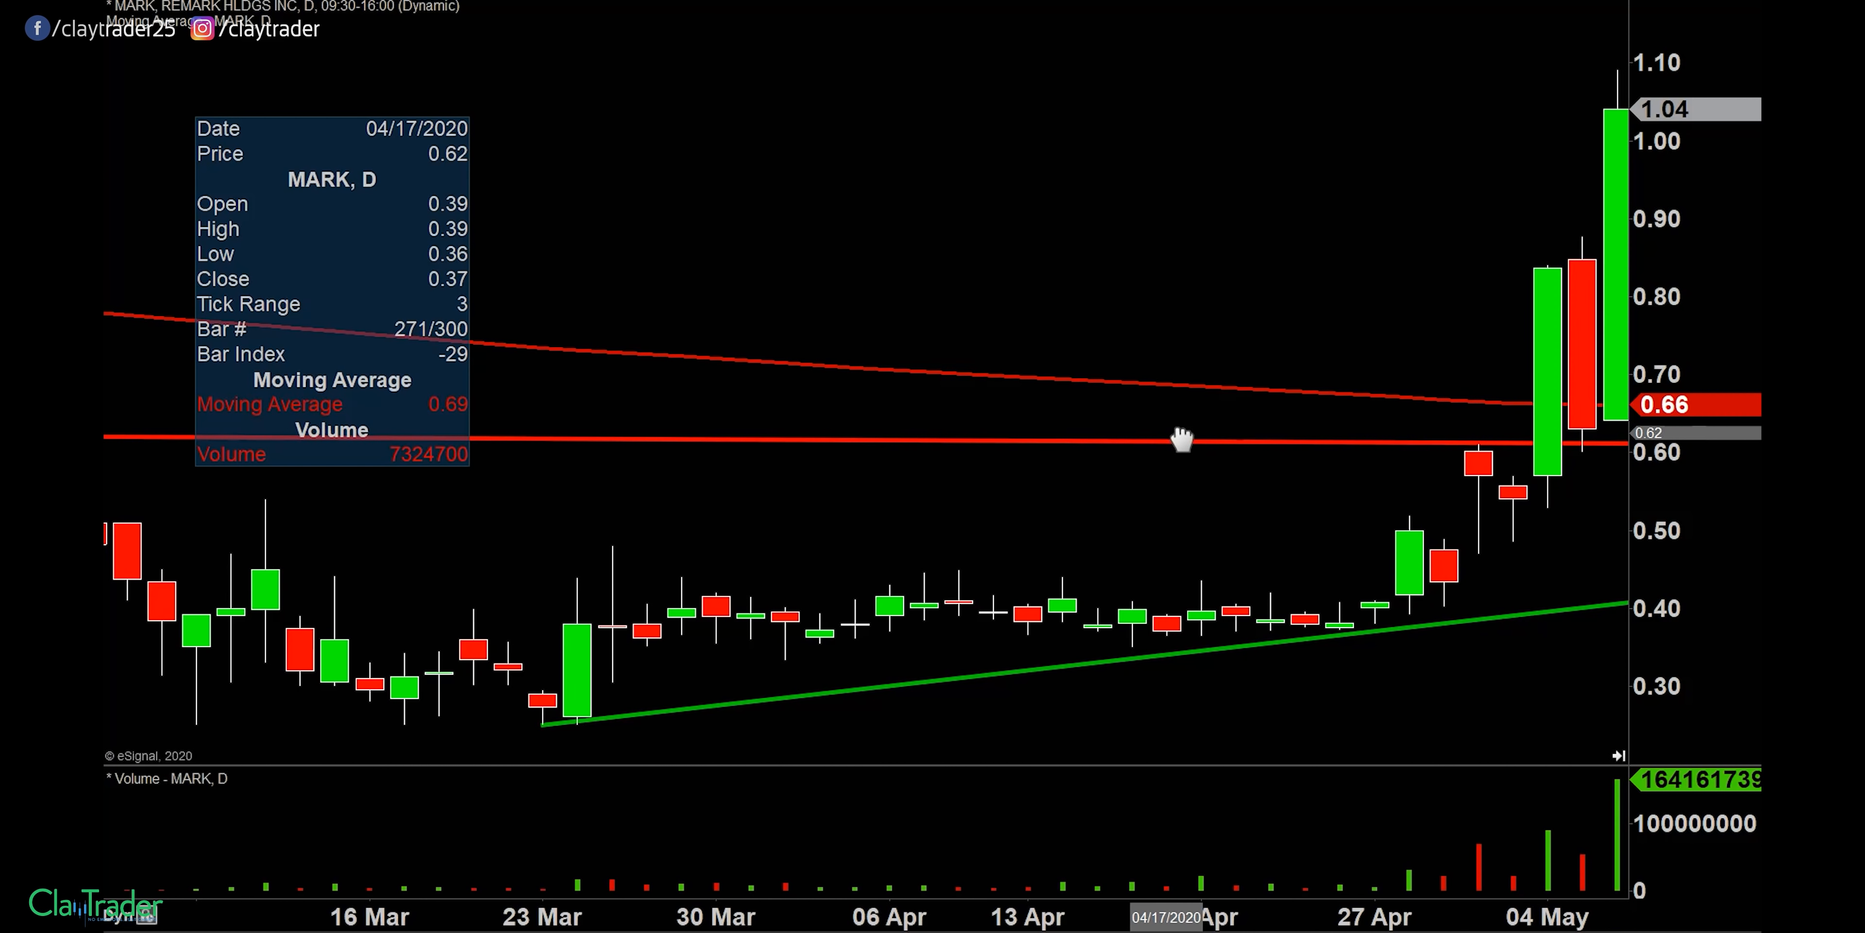
mouse_move(1061, 663)
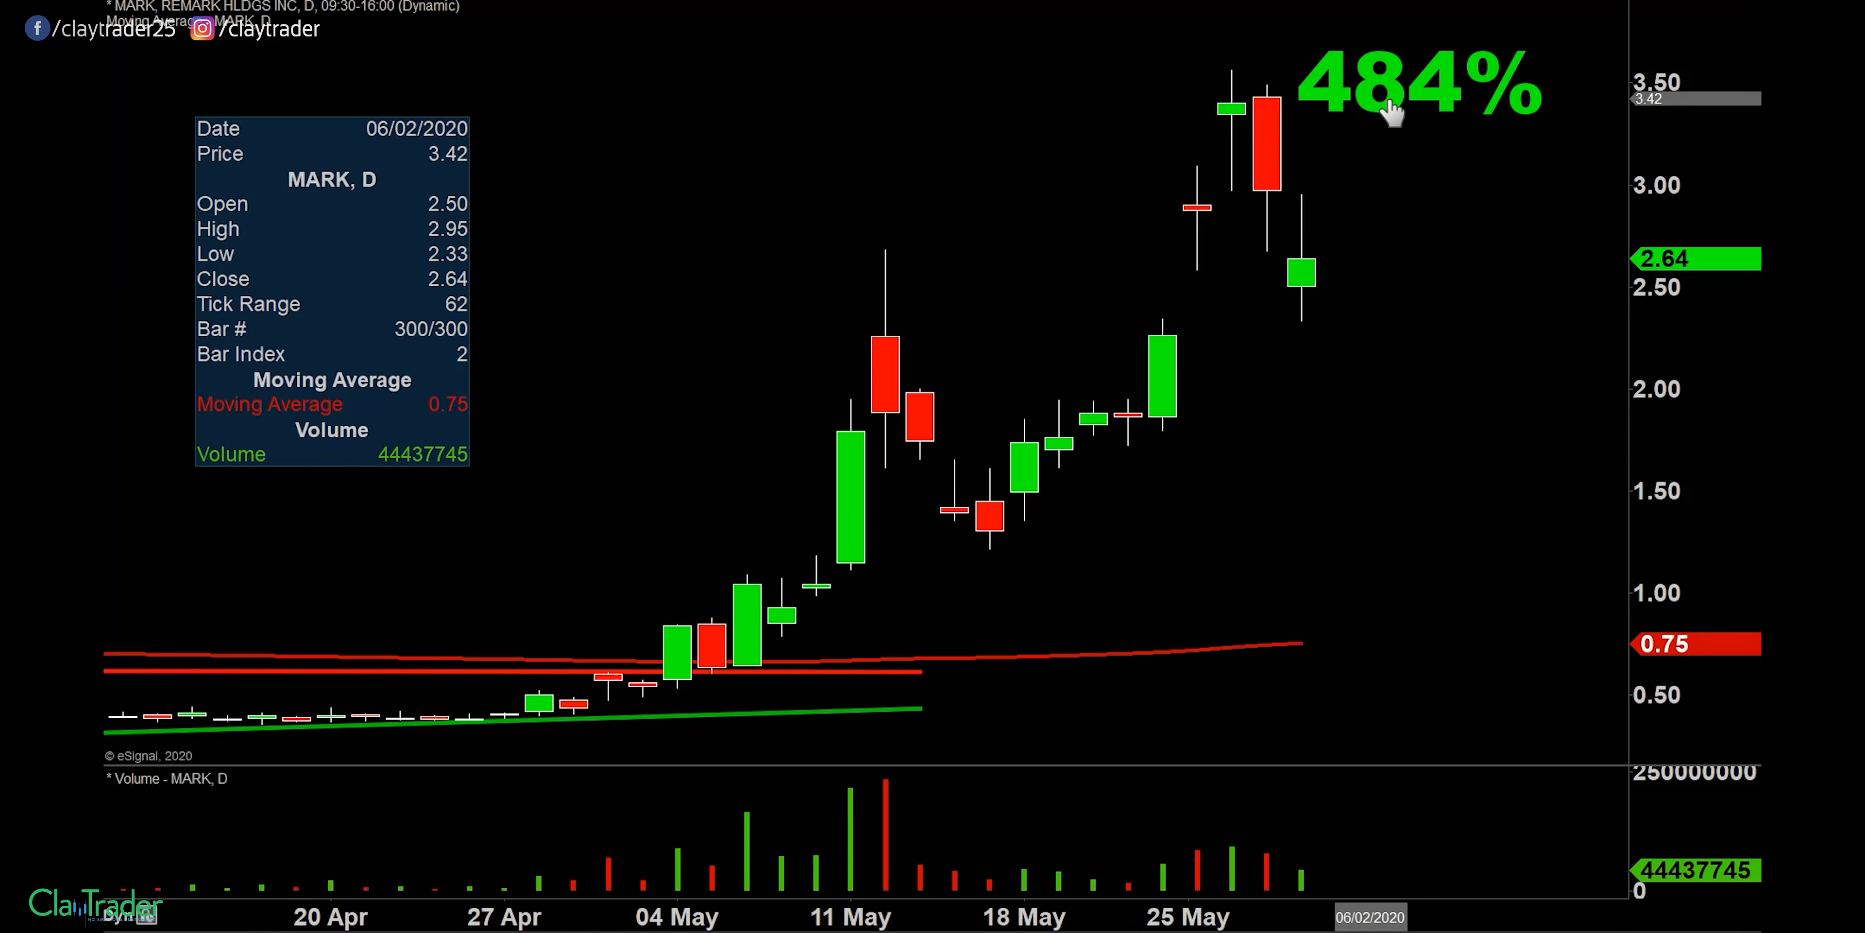
mouse_move(1324, 532)
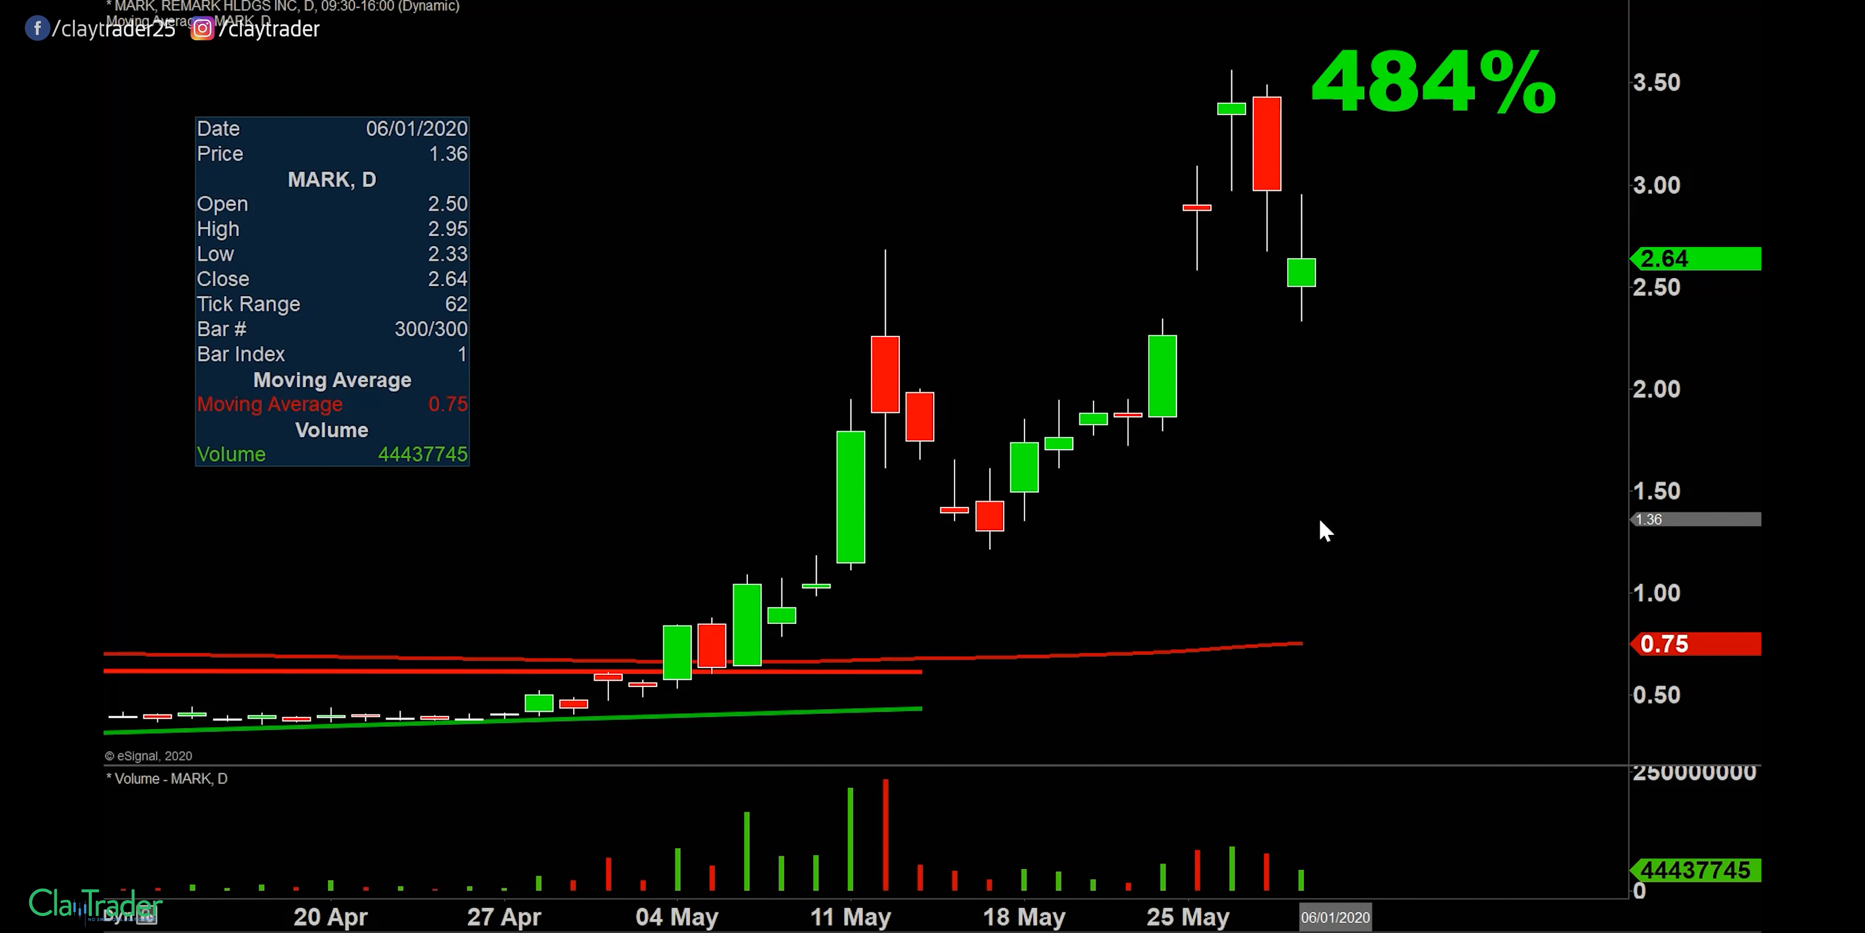